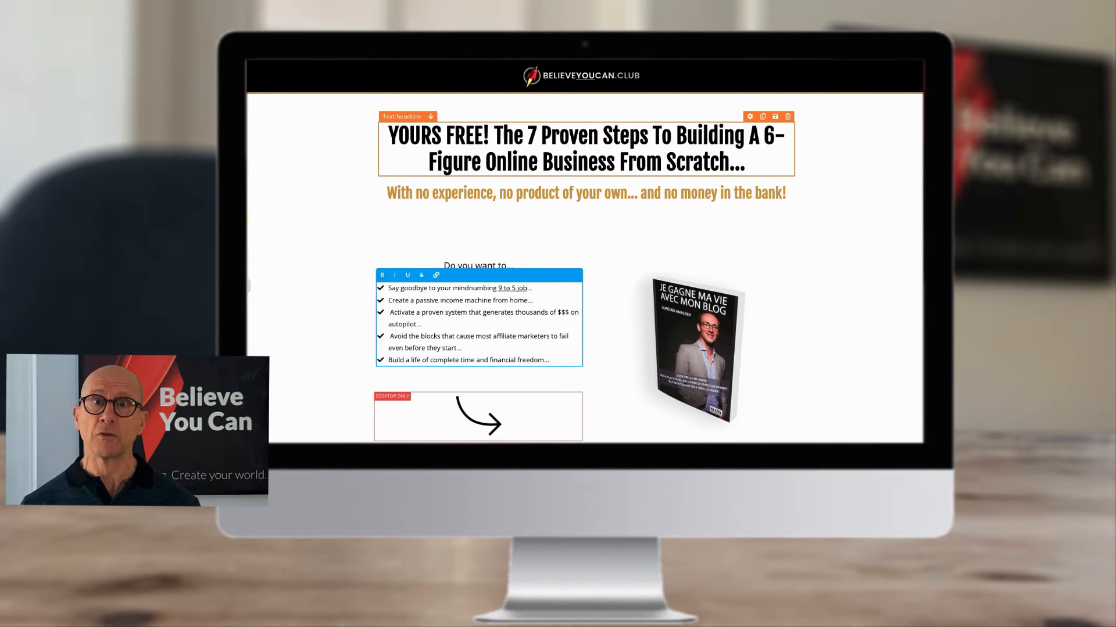
- Play the tutorial video at 1.5x speed via the player's playback-speed setting
{"action": "scroll", "scroll_direction": "down", "scroll_amount": 3}
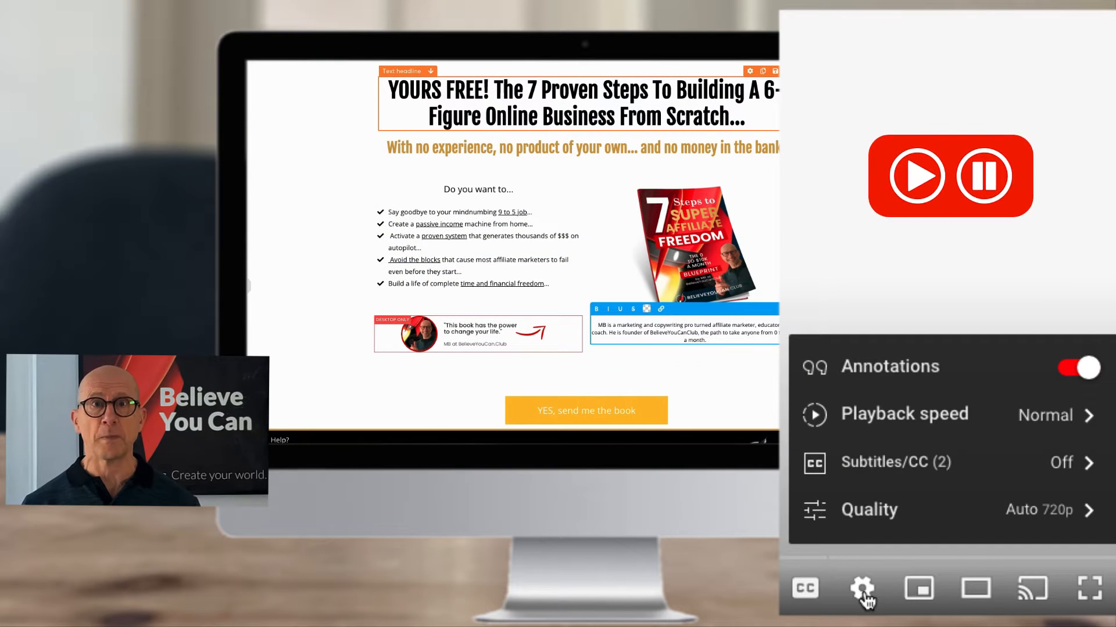
{"action": "left_click", "coordinate": [904, 413]}
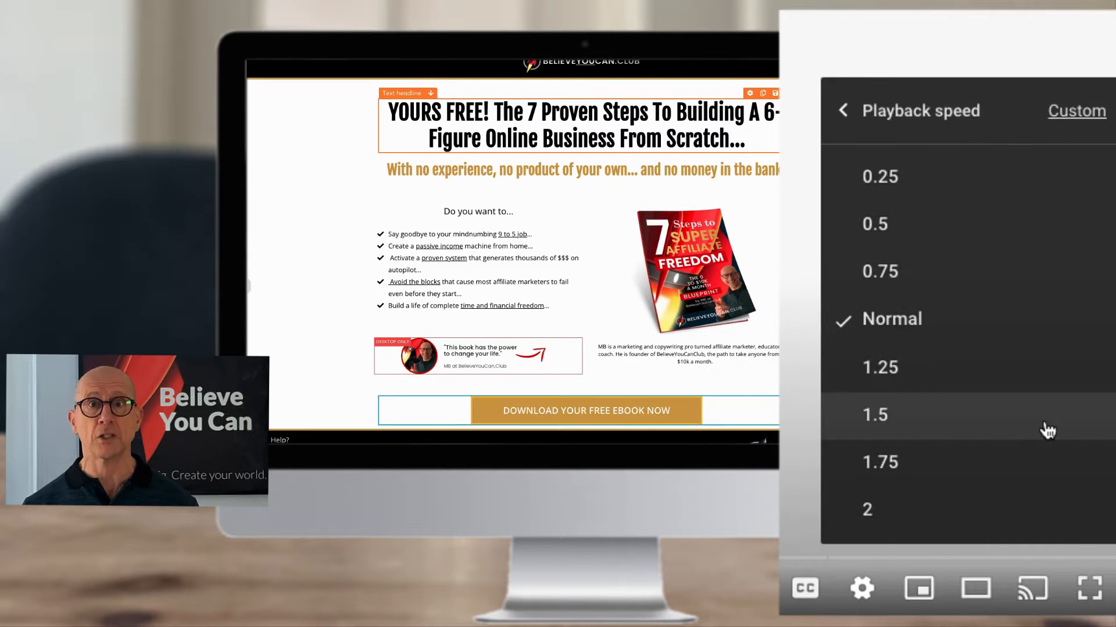
{"action": "left_click", "coordinate": [874, 224]}
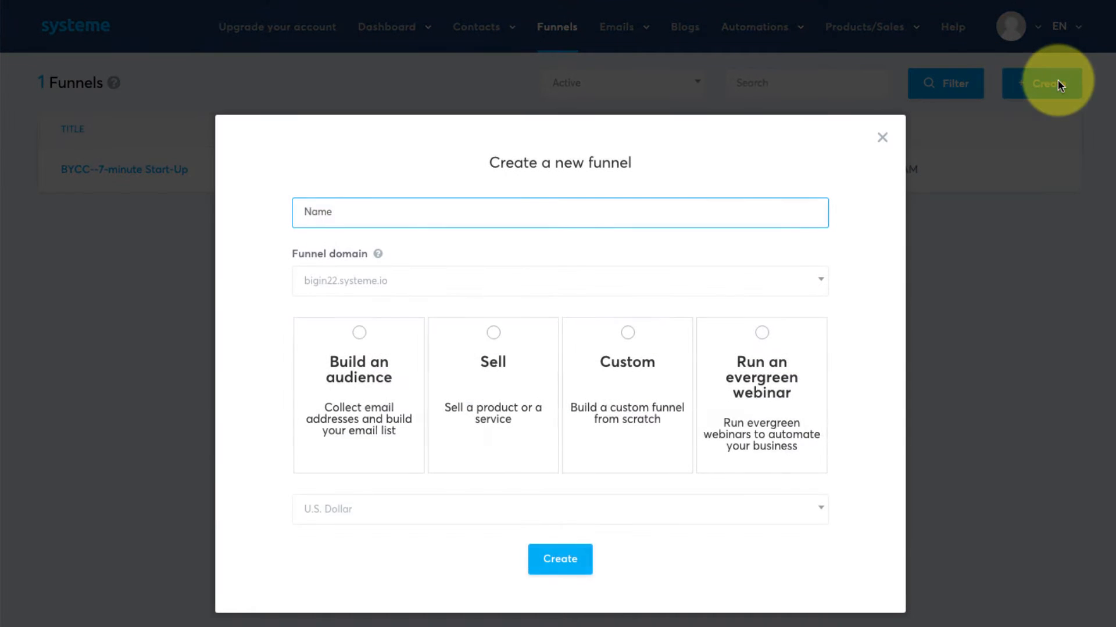
- Create the audience funnel 'My Fab New Funnel' and choose the Get The Book For Free template
{"action": "type", "text": "My Fab New Funnel"}
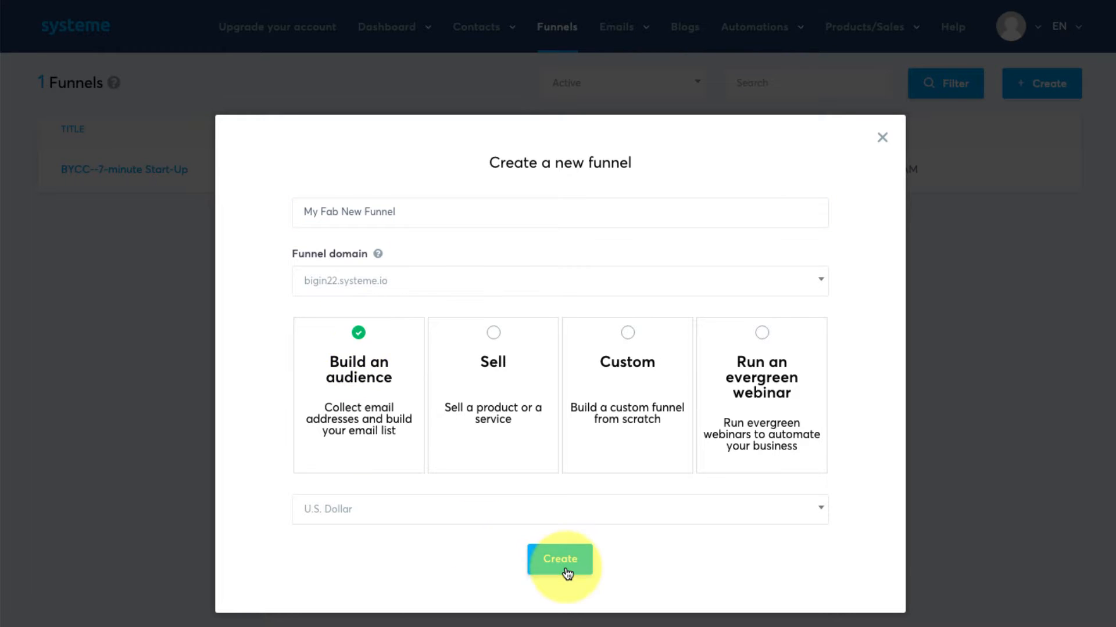
{"action": "left_click", "coordinate": [559, 558]}
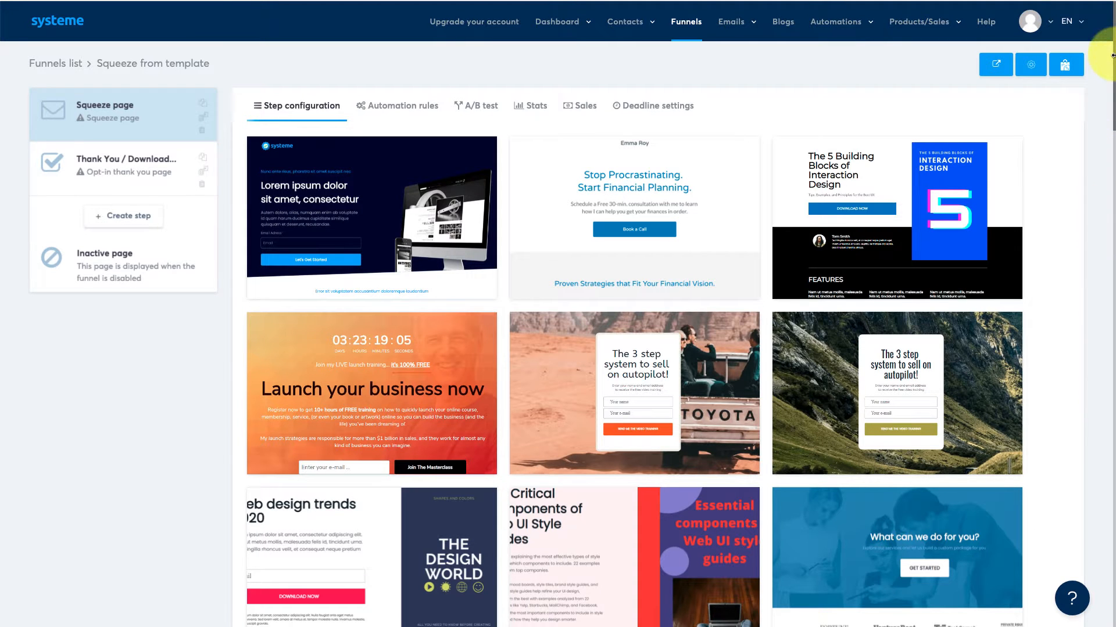
{"action": "scroll", "scroll_direction": "down", "scroll_amount": 3}
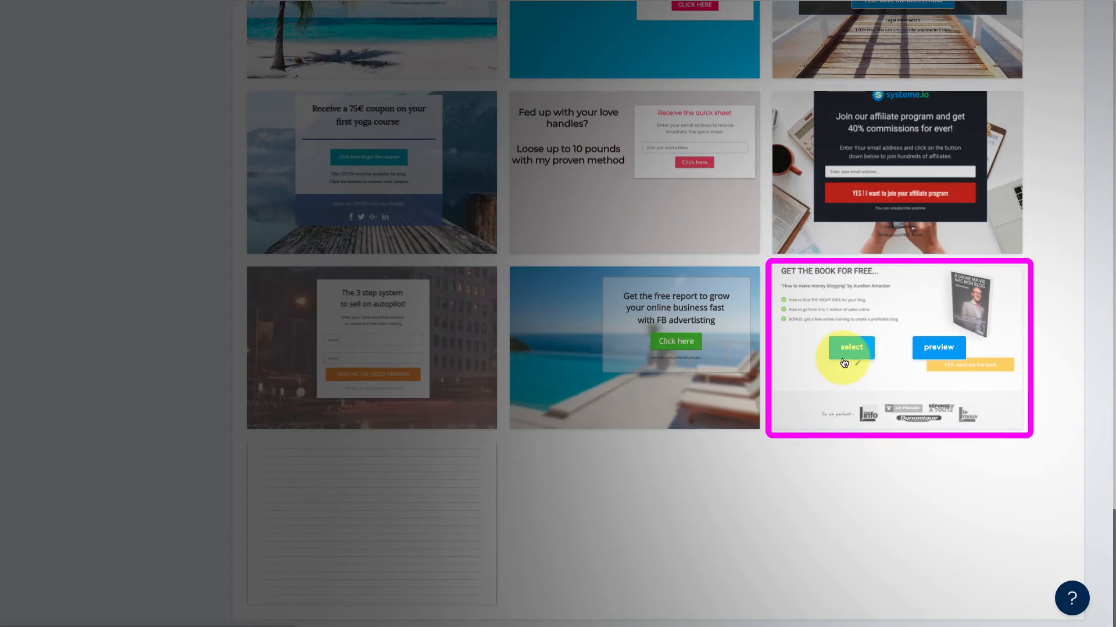
{"action": "left_click", "coordinate": [850, 347]}
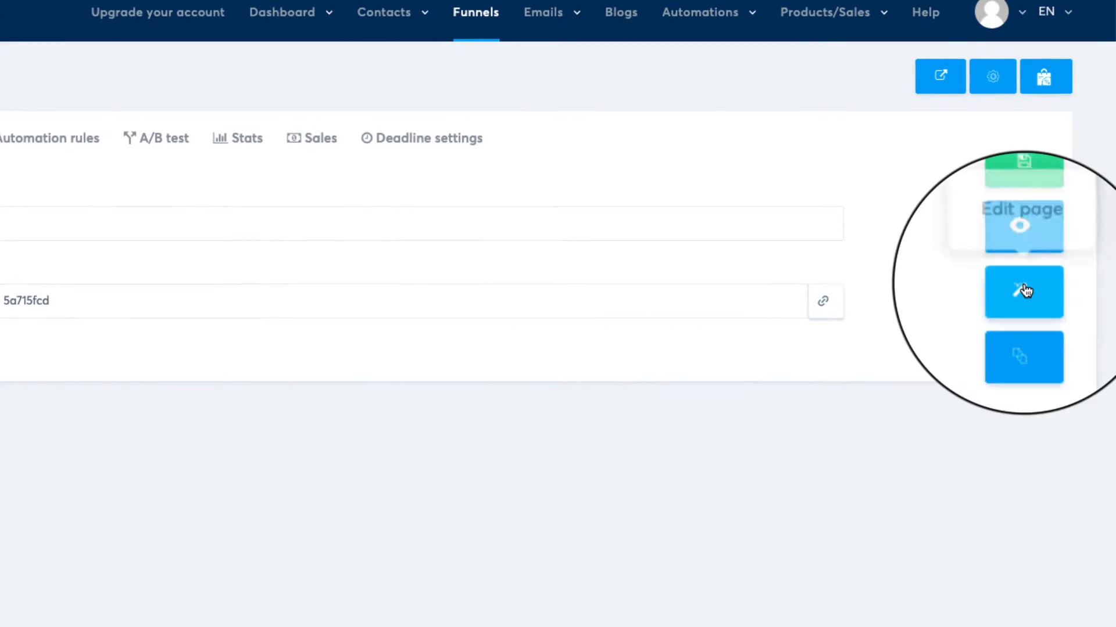
- In the page editor, add a two-column row below the content and delete the press-logos strip
{"action": "left_click", "coordinate": [1022, 225]}
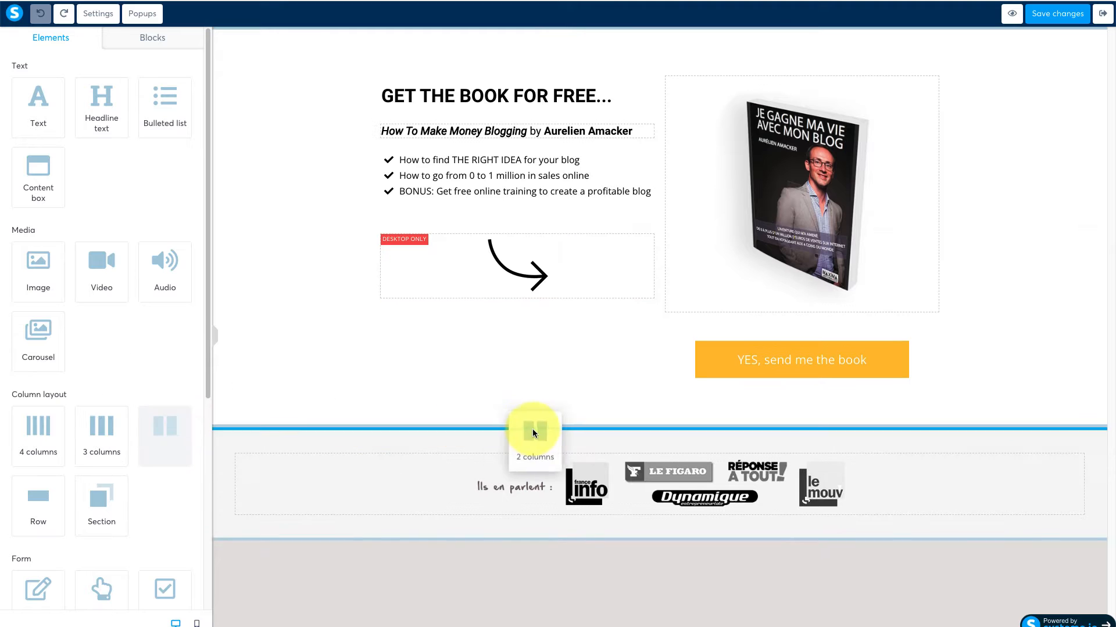
{"action": "left_click_drag", "start_coordinate": [534, 433], "coordinate": [607, 459]}
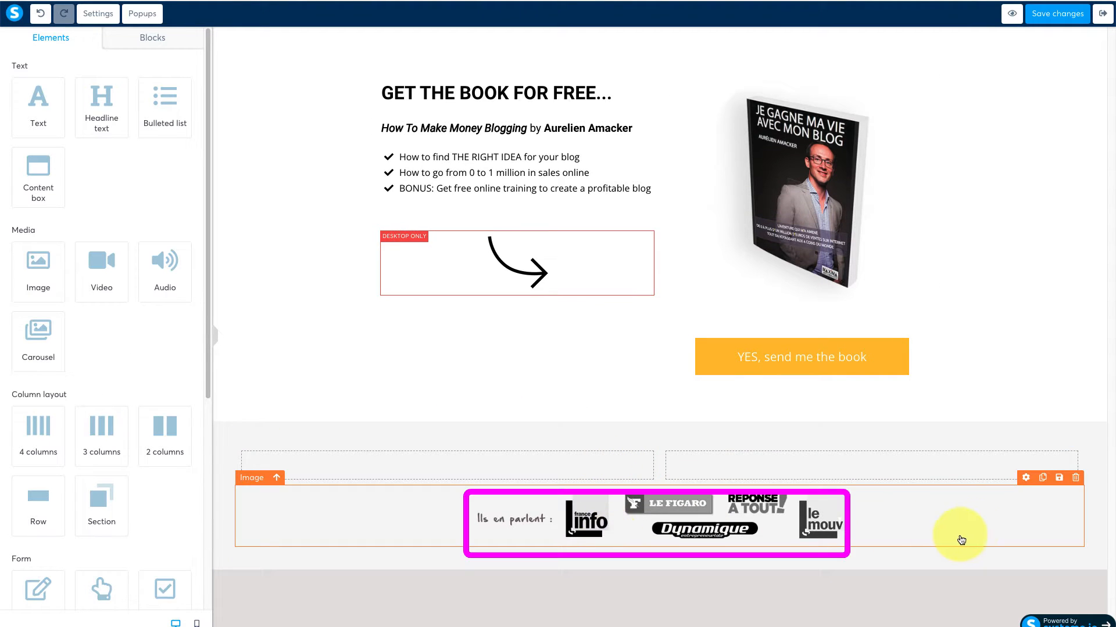
{"action": "left_click", "coordinate": [1076, 478]}
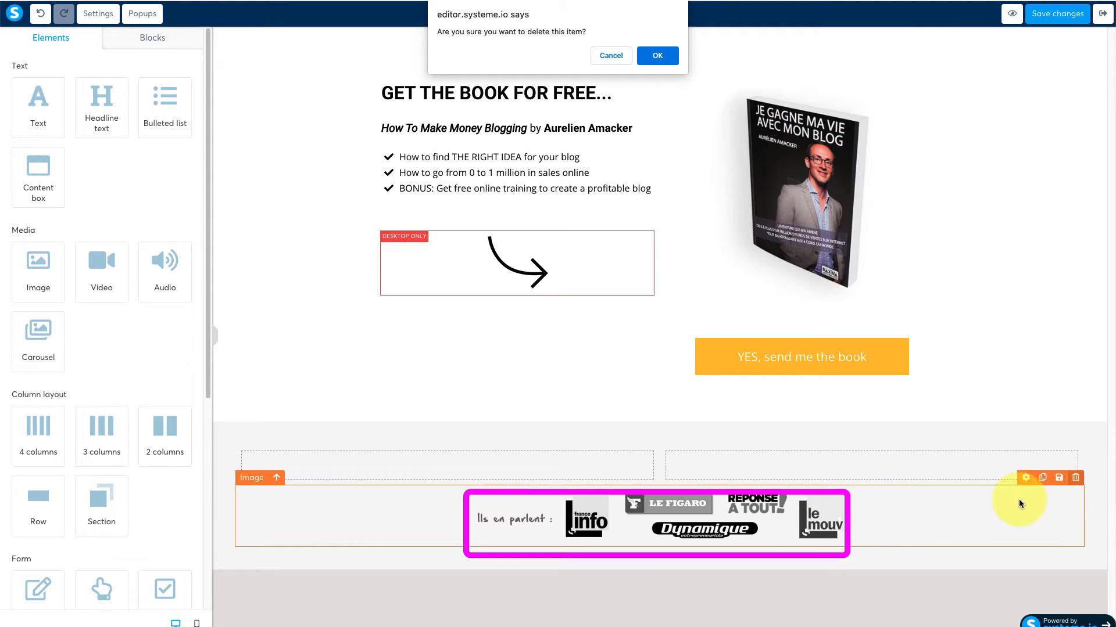
{"action": "left_click", "coordinate": [655, 56]}
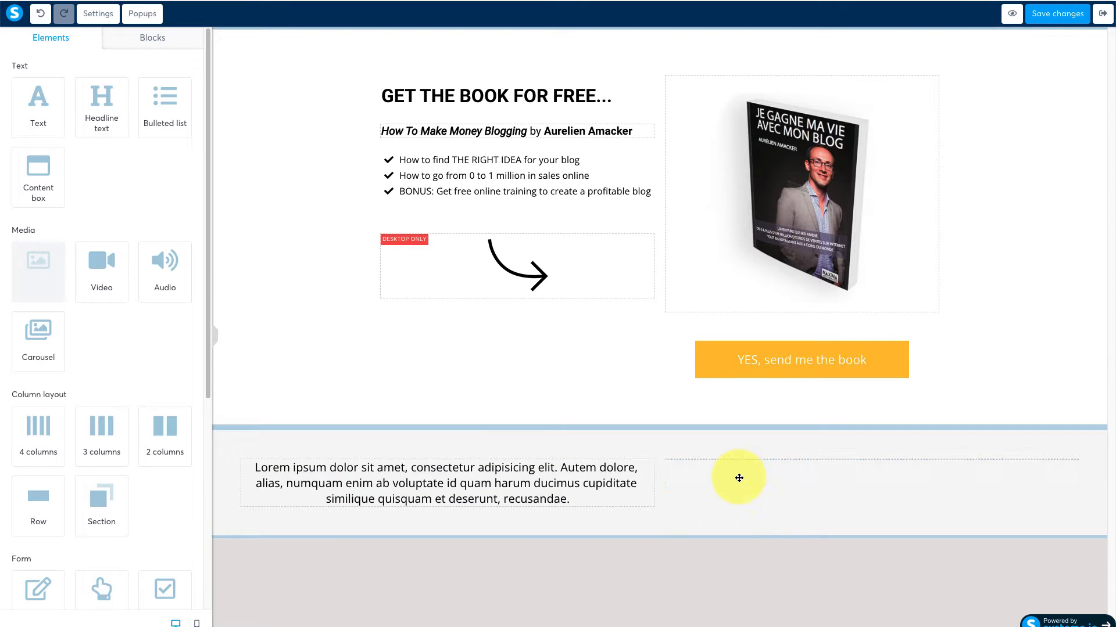
- Place an image in the right footer column, upload the club logo and size it to 150
{"action": "left_click_drag", "start_coordinate": [38, 263], "coordinate": [859, 477]}
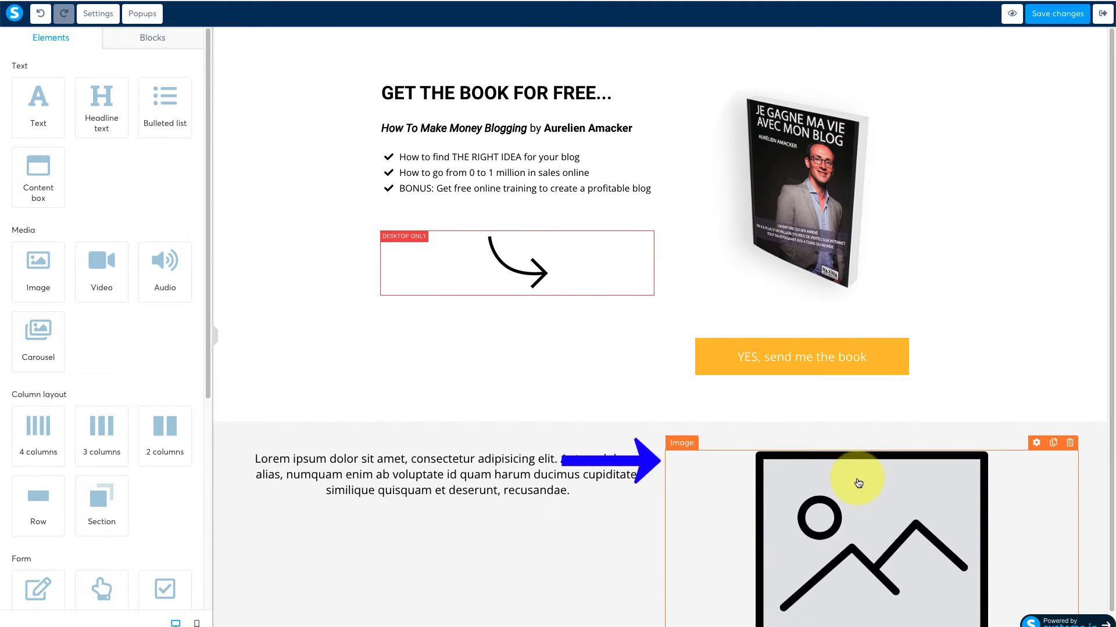
{"action": "left_click", "coordinate": [857, 482]}
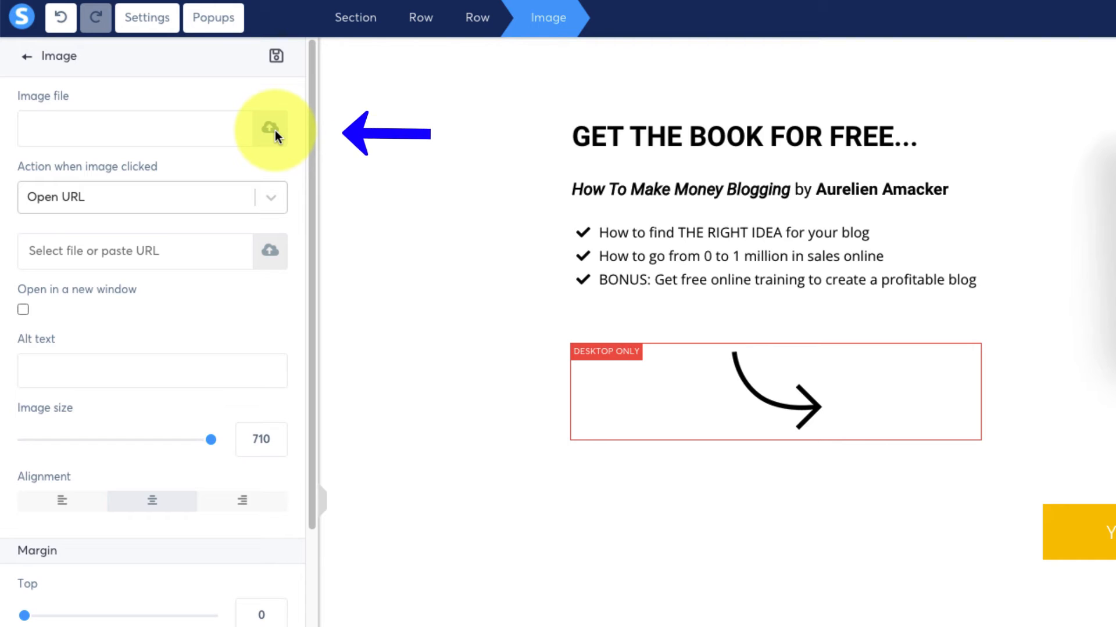
{"action": "left_click", "coordinate": [269, 129]}
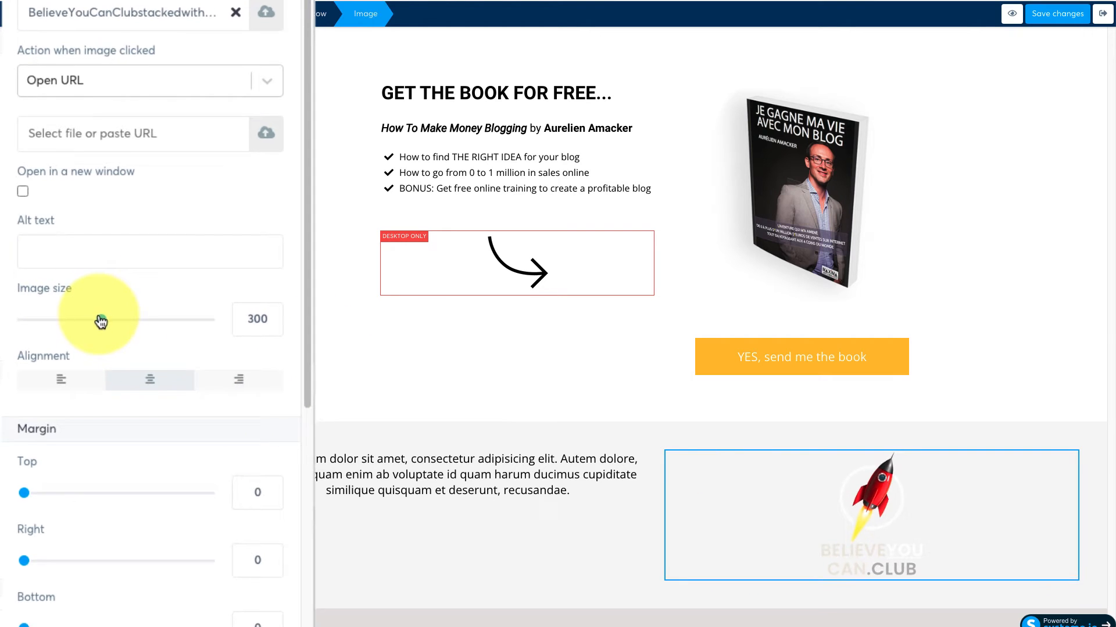
{"action": "left_click_drag", "start_coordinate": [100, 321], "coordinate": [42, 294]}
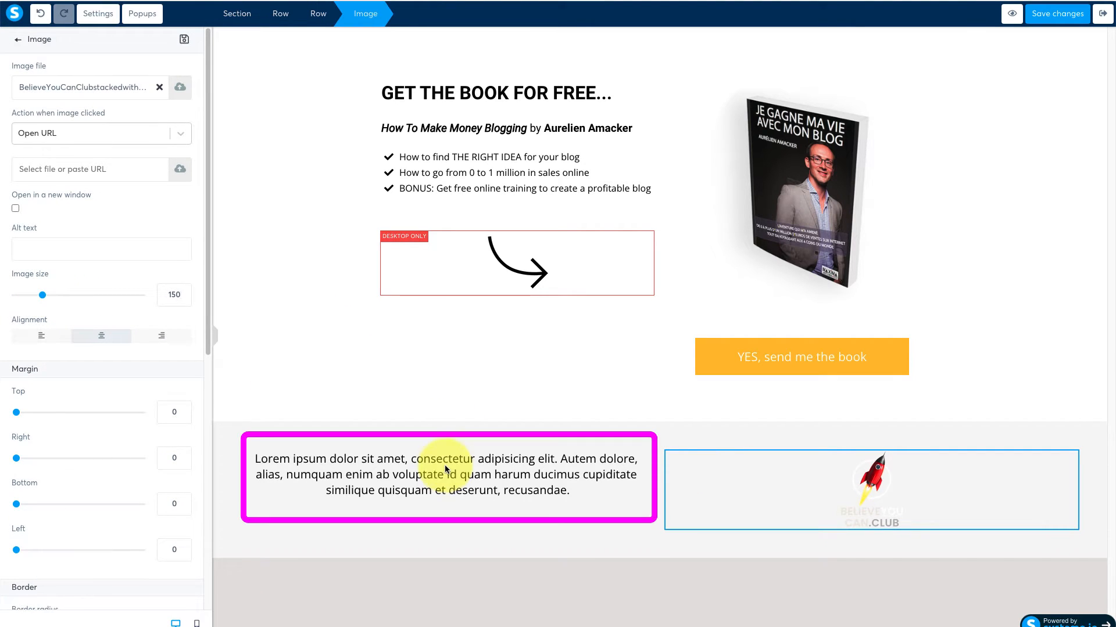
- Set the footer text and the page's default font size to 16
{"action": "left_click", "coordinate": [448, 474]}
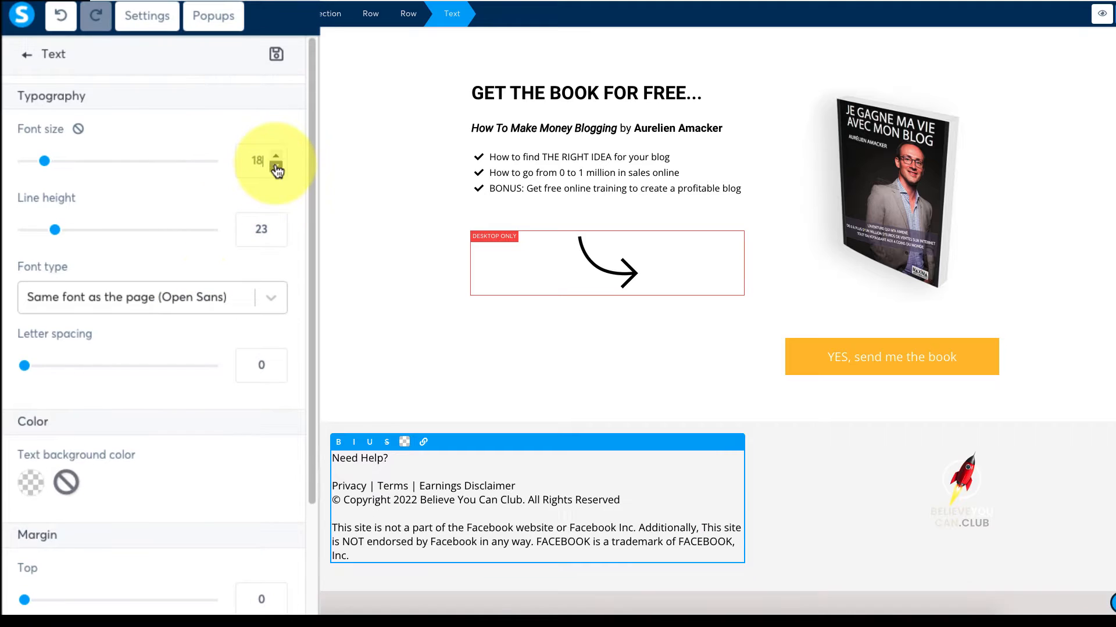
{"action": "left_click", "coordinate": [278, 166]}
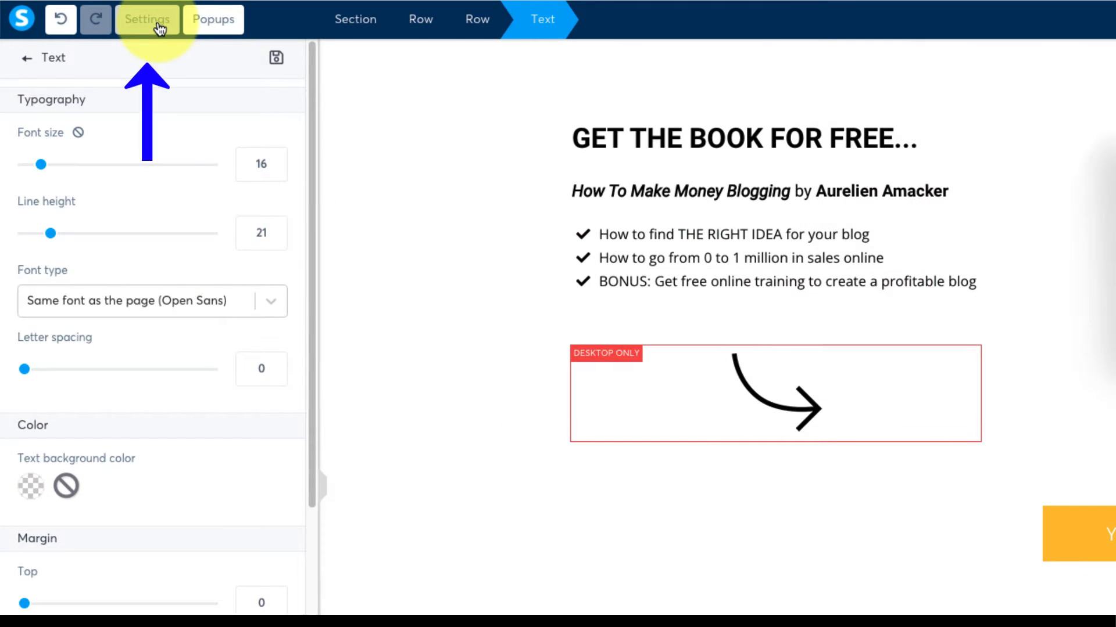
{"action": "left_click", "coordinate": [147, 20]}
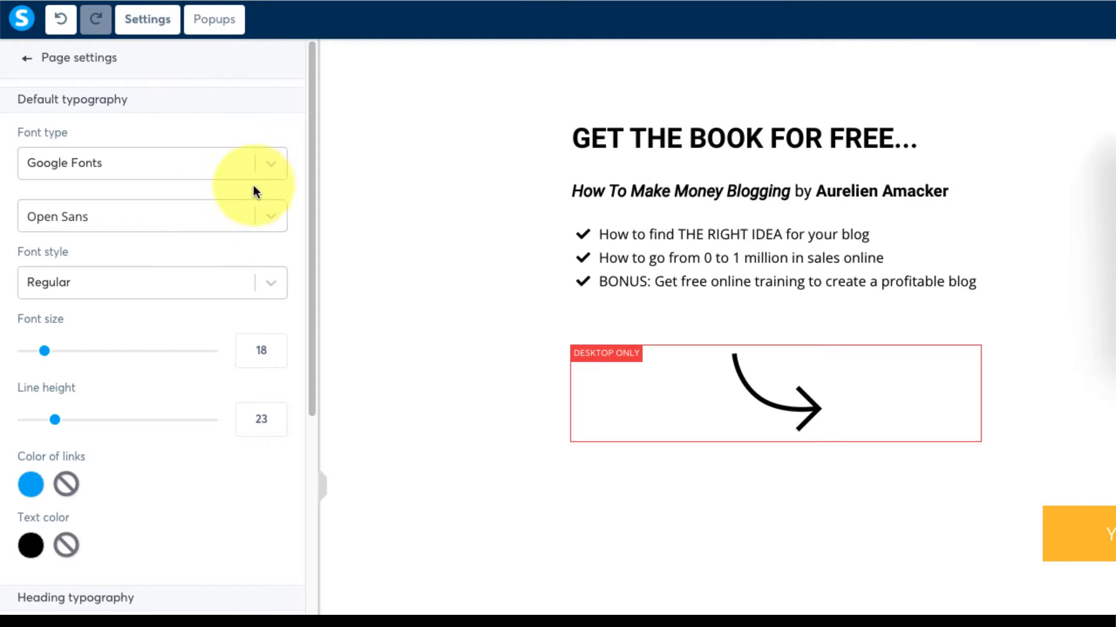
{"action": "left_click", "coordinate": [277, 355]}
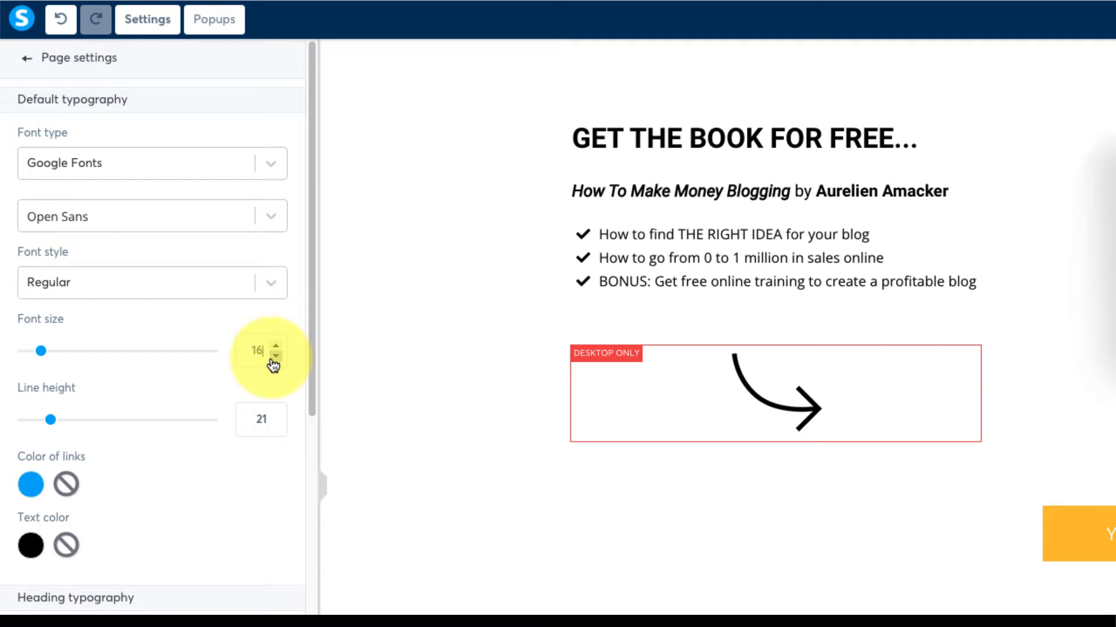
{"action": "left_click", "coordinate": [25, 58]}
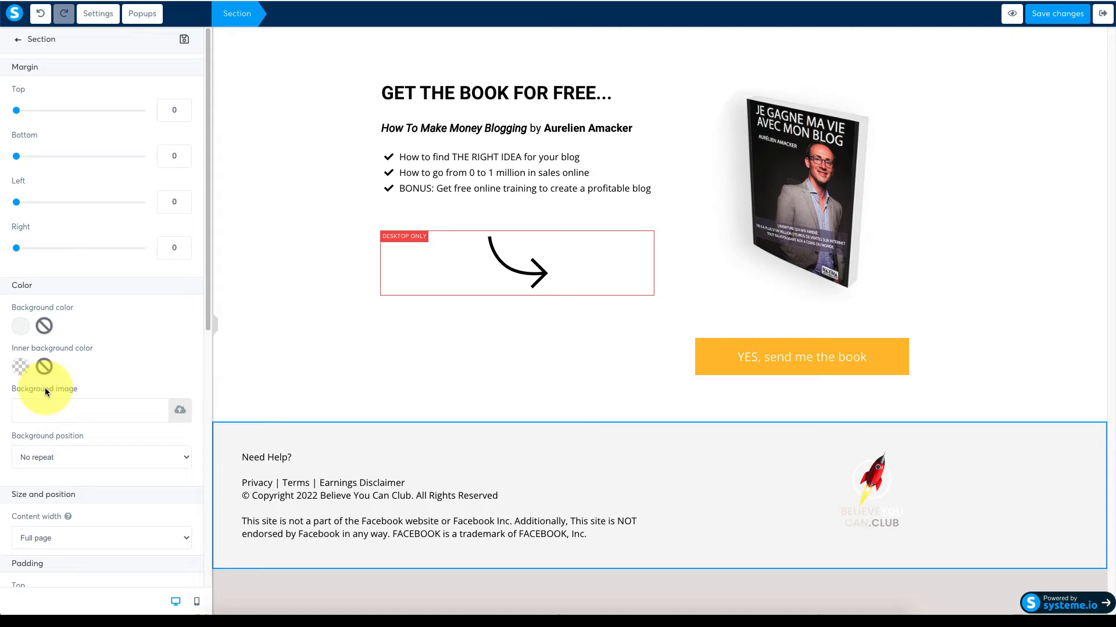
- Give the footer section a black background colour
{"action": "left_click", "coordinate": [20, 325]}
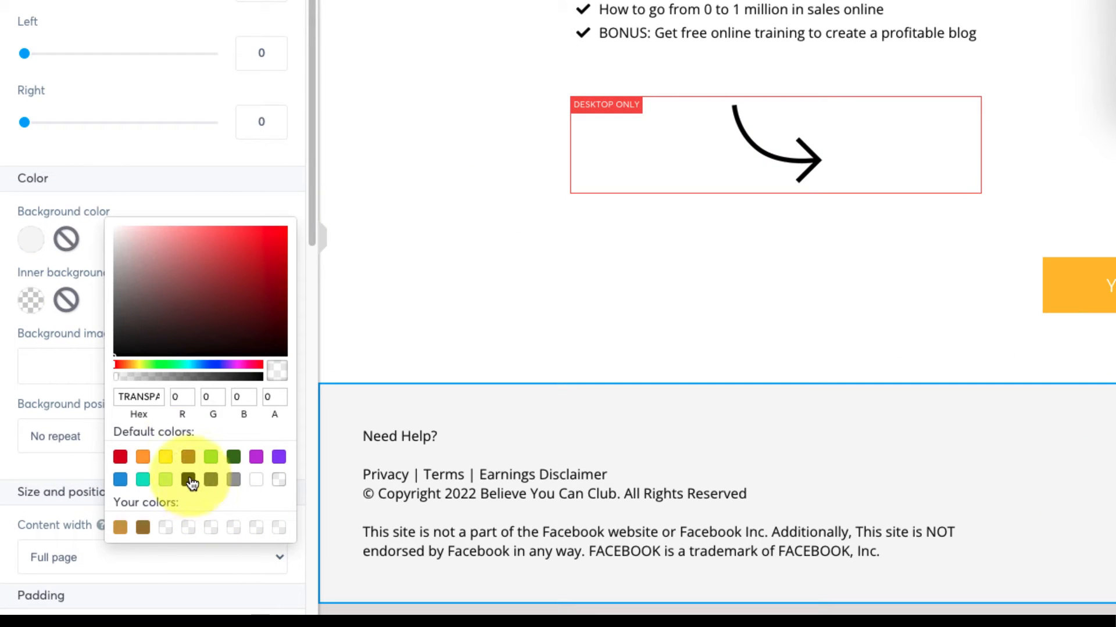
{"action": "left_click", "coordinate": [188, 479]}
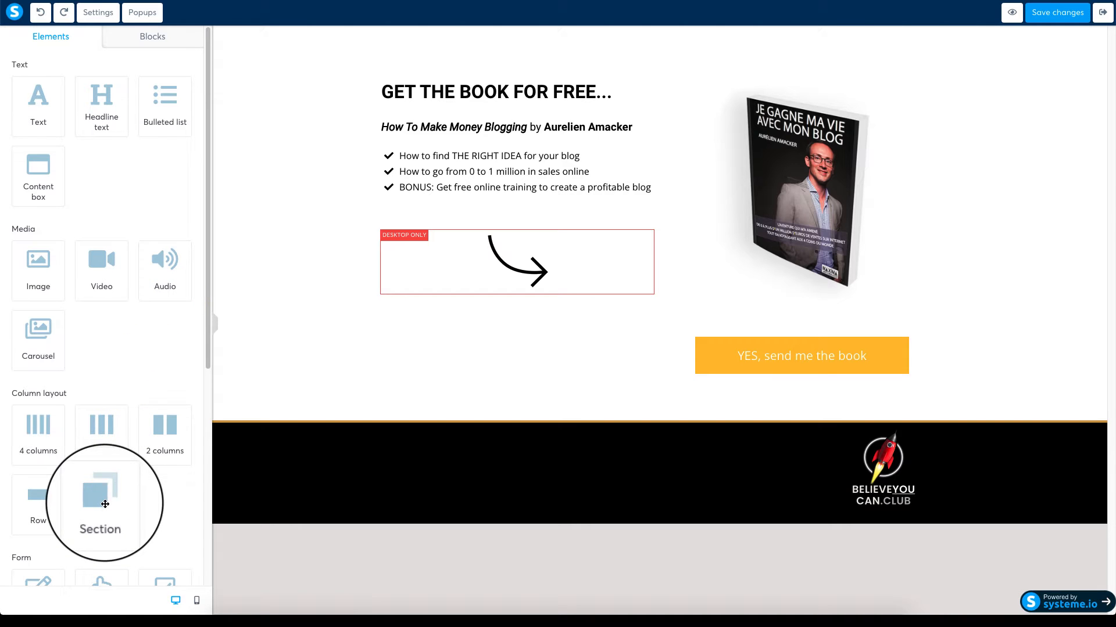
- Add a top section with a black inner background and gold outer background
{"action": "left_click_drag", "start_coordinate": [104, 503], "coordinate": [487, 34]}
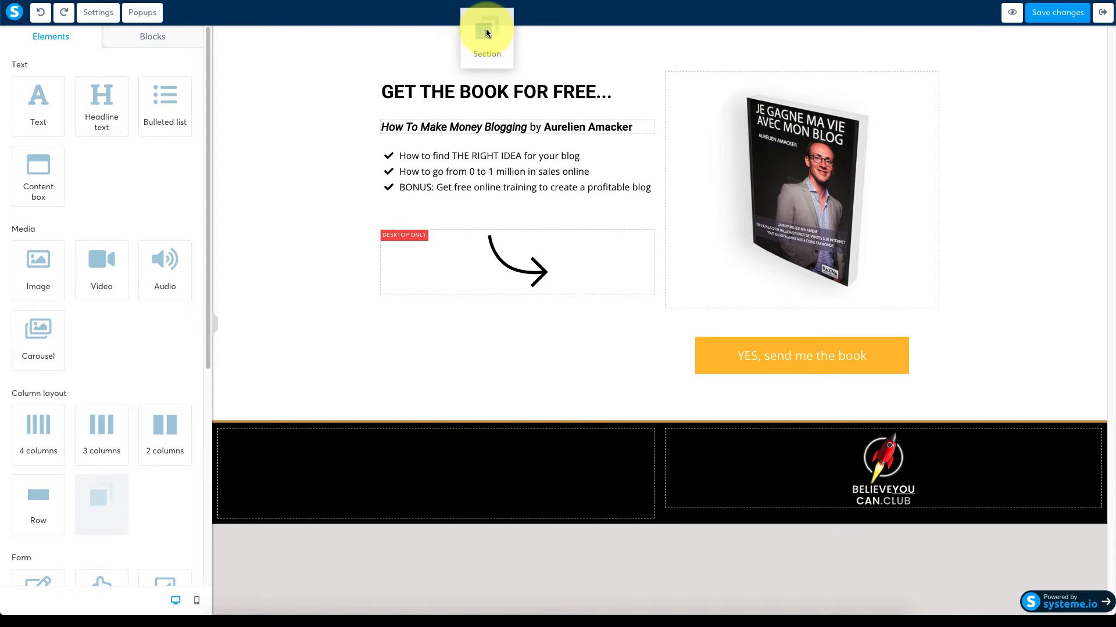
{"action": "left_click", "coordinate": [487, 33]}
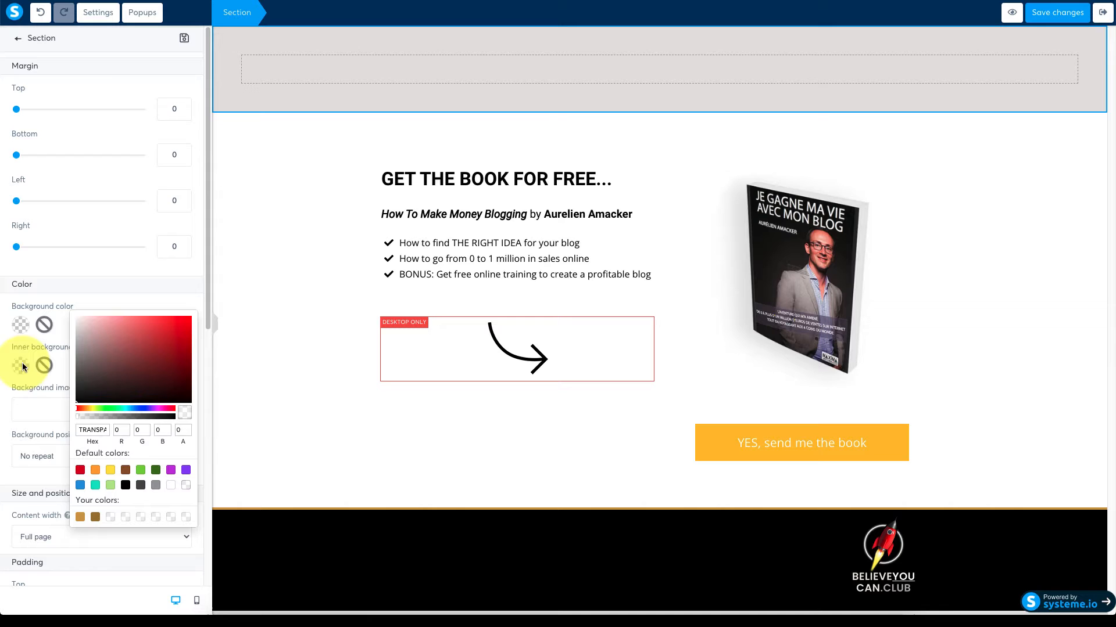
{"action": "left_click", "coordinate": [126, 486]}
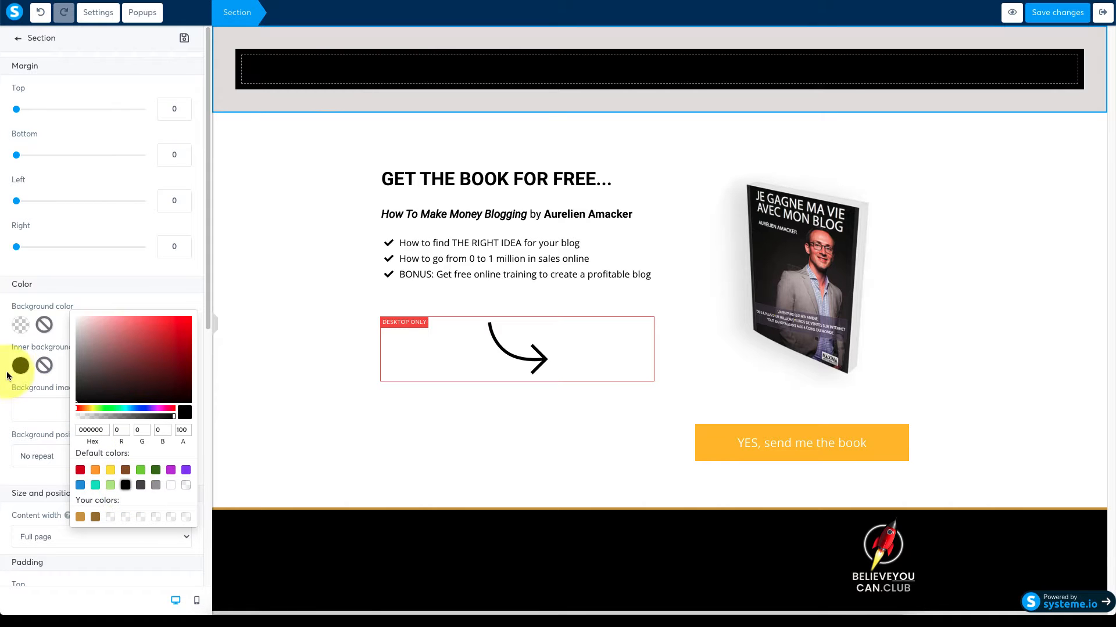
{"action": "left_click", "coordinate": [81, 476]}
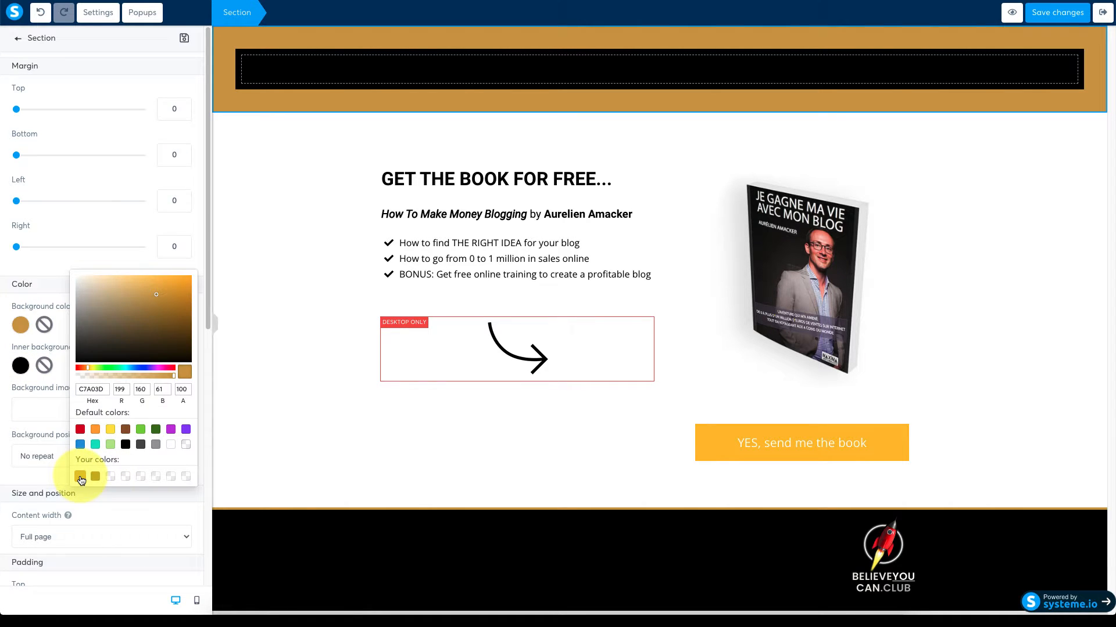
- Insert the club logo into the header and start editing the footer's left-column text
{"action": "scroll", "scroll_direction": "down", "scroll_amount": 3}
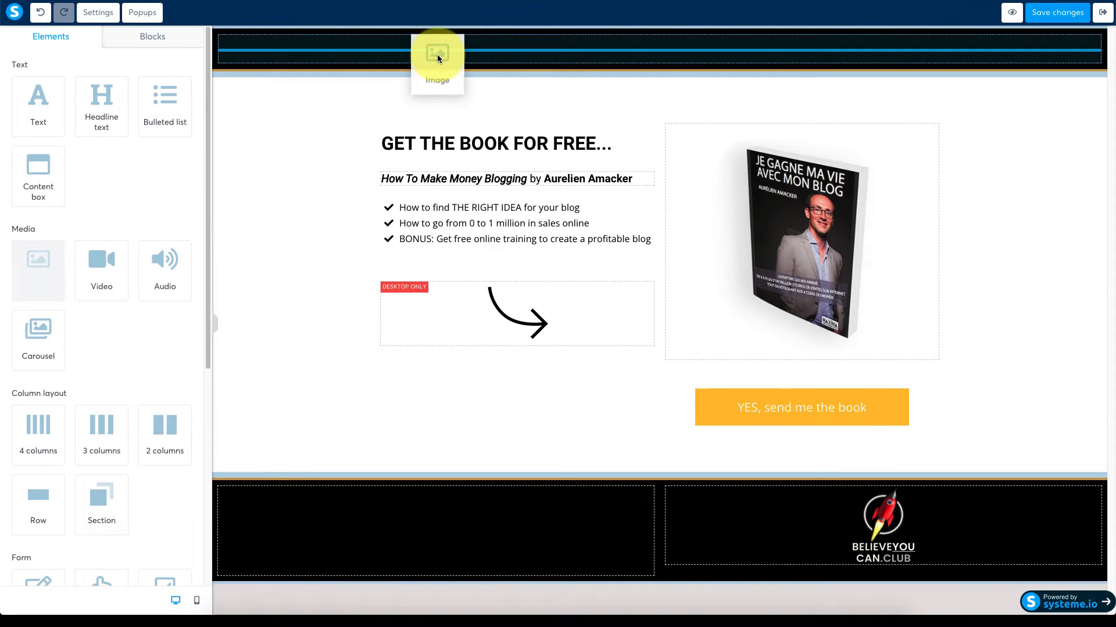
{"action": "left_click", "coordinate": [437, 59]}
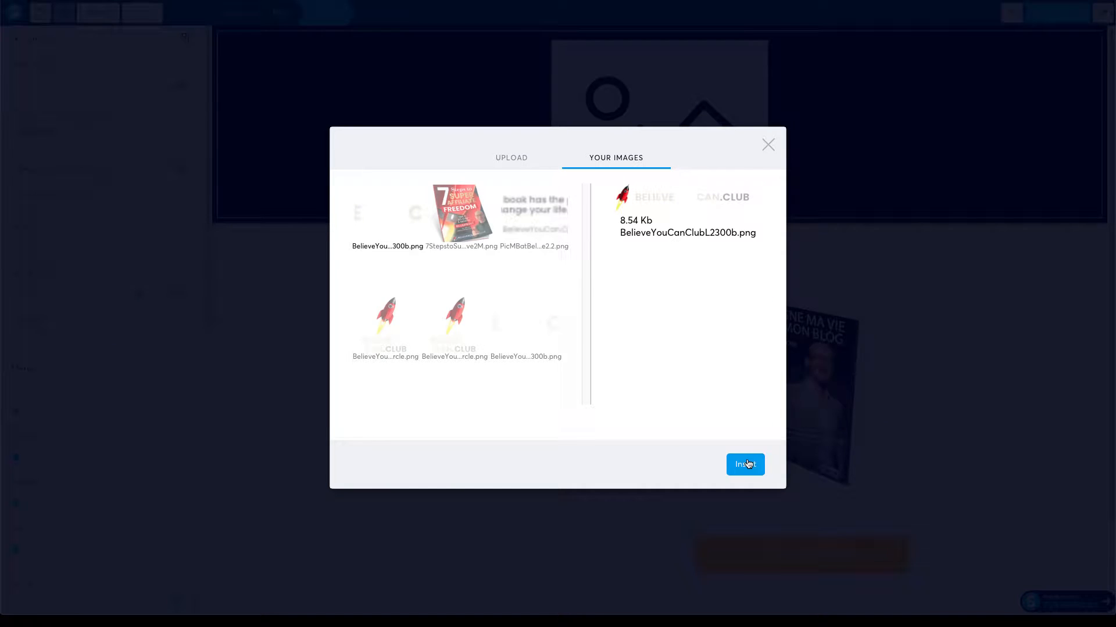
{"action": "left_click", "coordinate": [743, 463]}
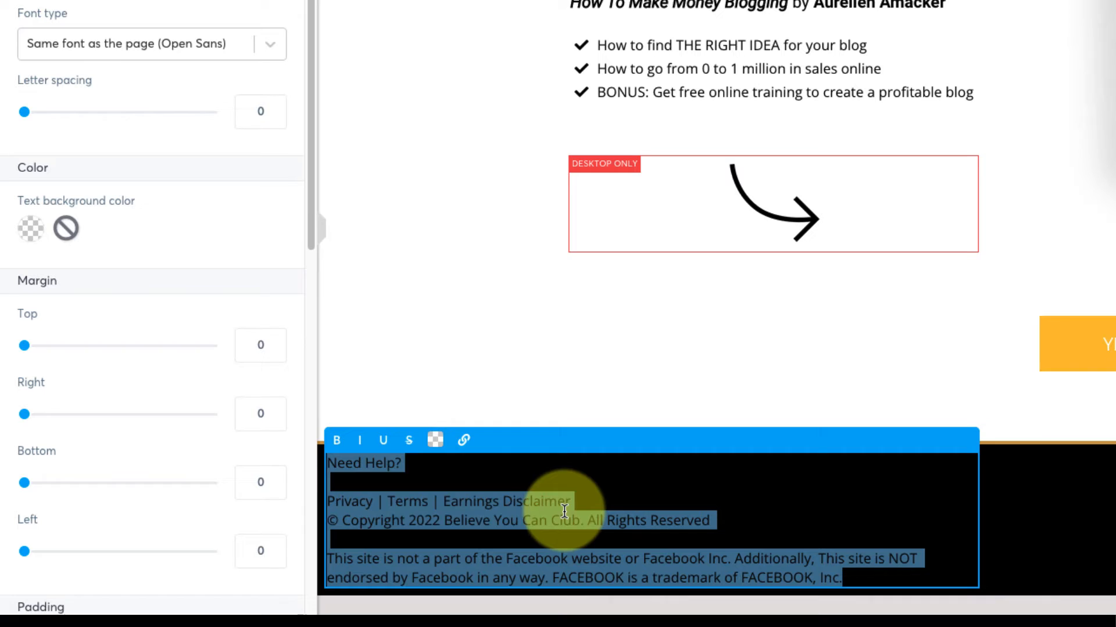
{"action": "left_click", "coordinate": [435, 440]}
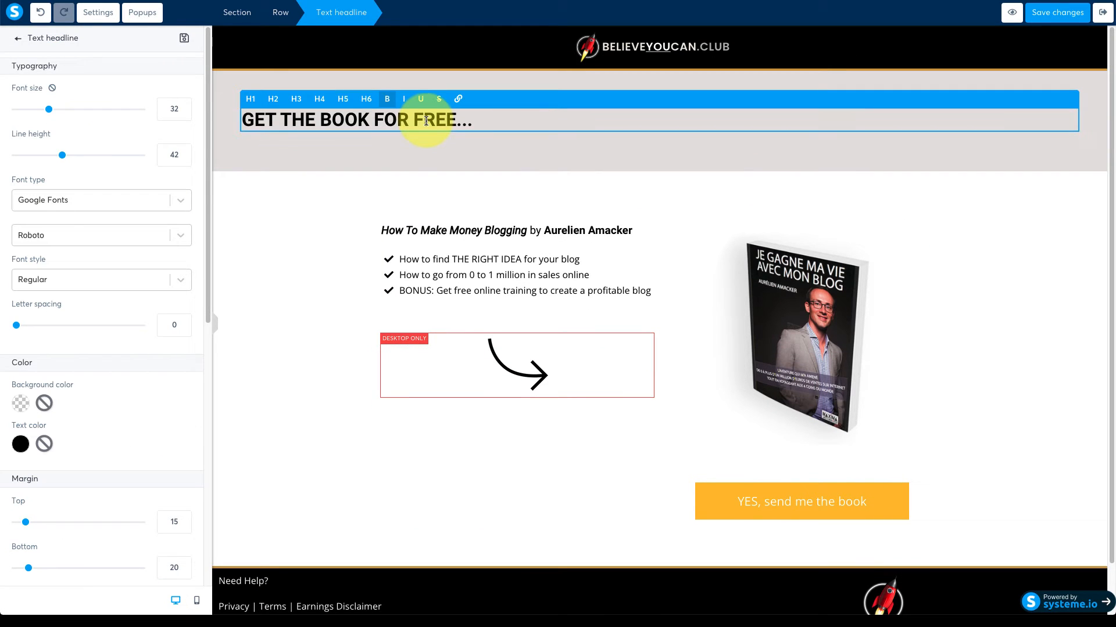
- Retype the headline as 'YOURS FREE! The 7 Proven Steps…' and remove the book title/author line
{"action": "left_click", "coordinate": [184, 106]}
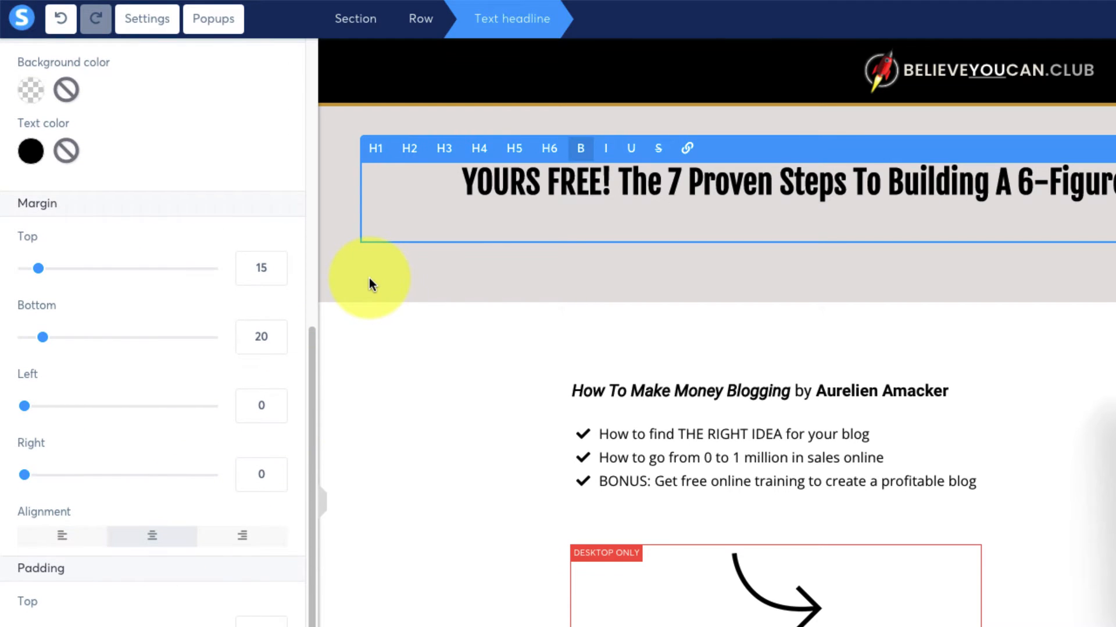
{"action": "left_click", "coordinate": [354, 18]}
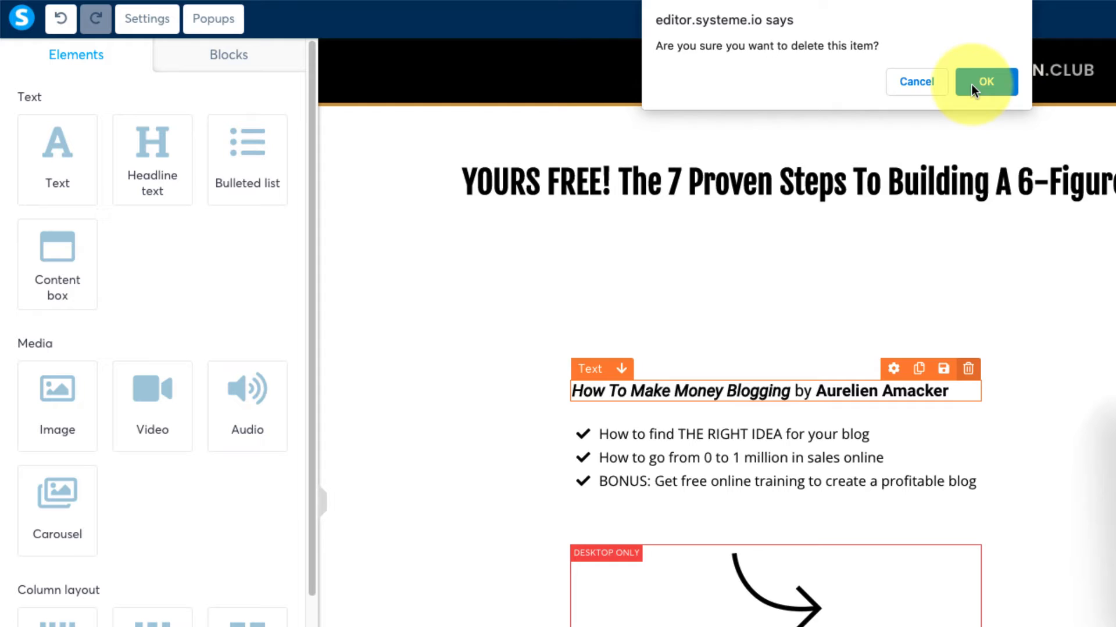
{"action": "left_click", "coordinate": [984, 81]}
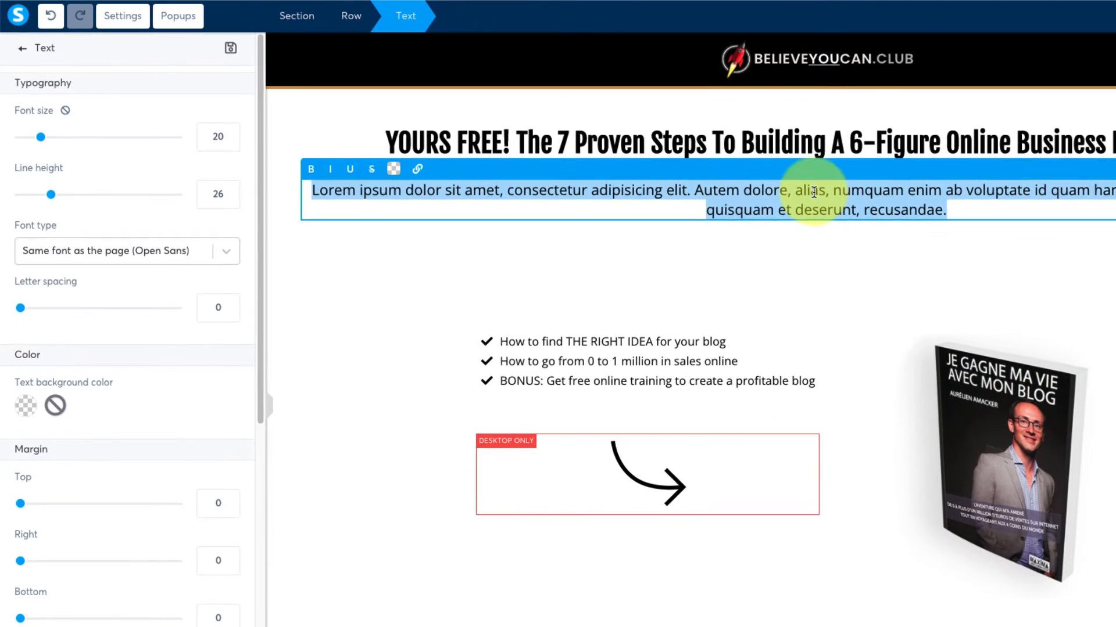
- Style the new subheadline in Fjalla One at size 32 in gold
{"action": "type", "text": "fj"}
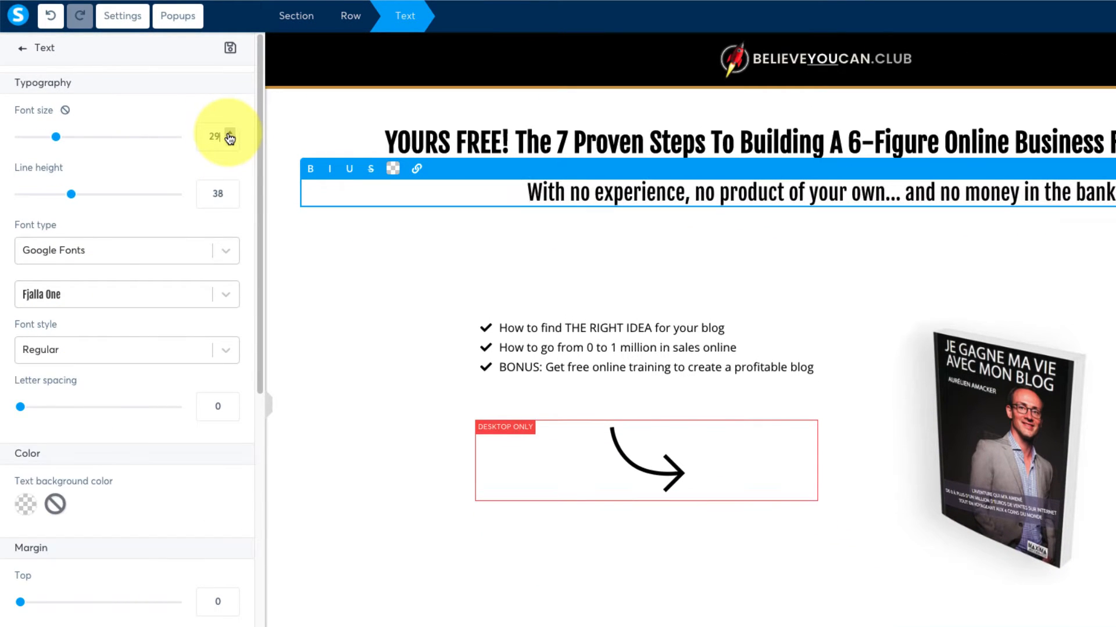
{"action": "left_click", "coordinate": [229, 137]}
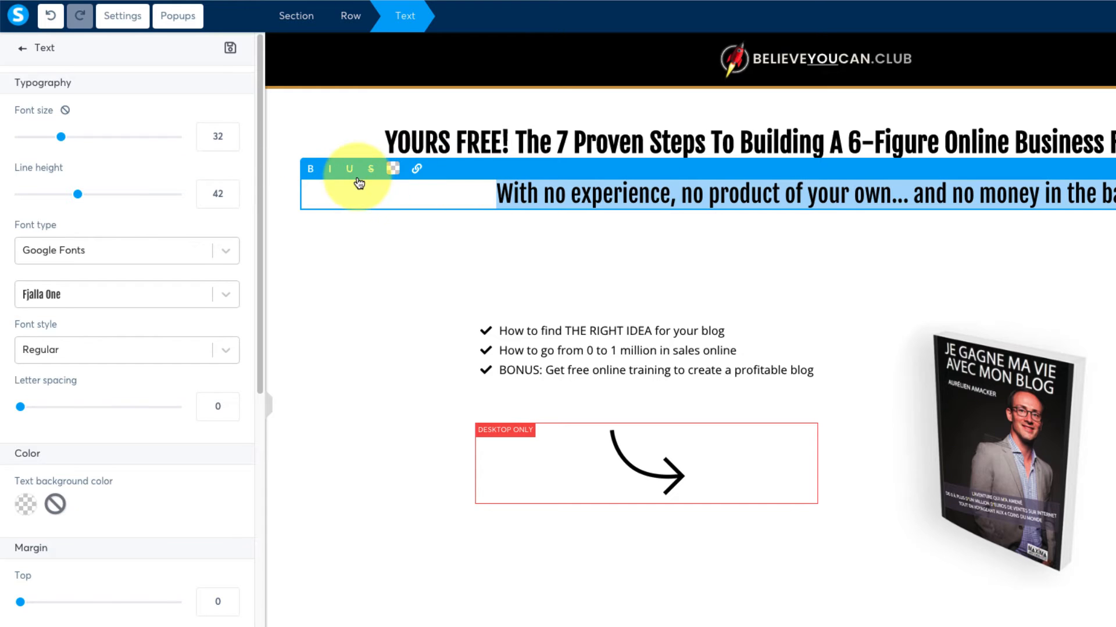
{"action": "left_click", "coordinate": [393, 170]}
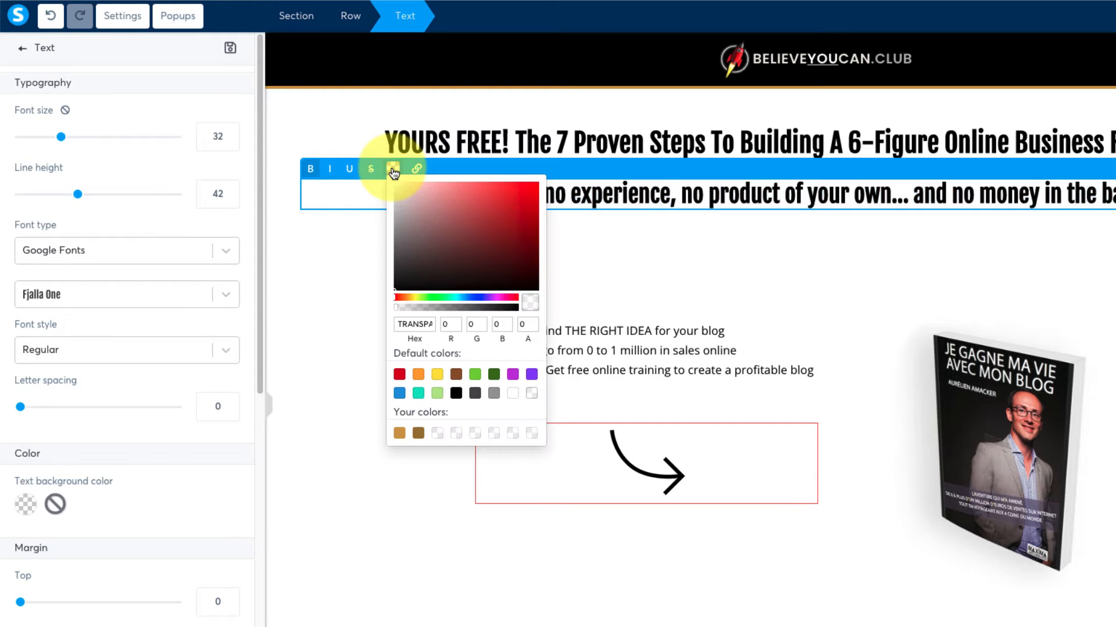
{"action": "left_click", "coordinate": [400, 433]}
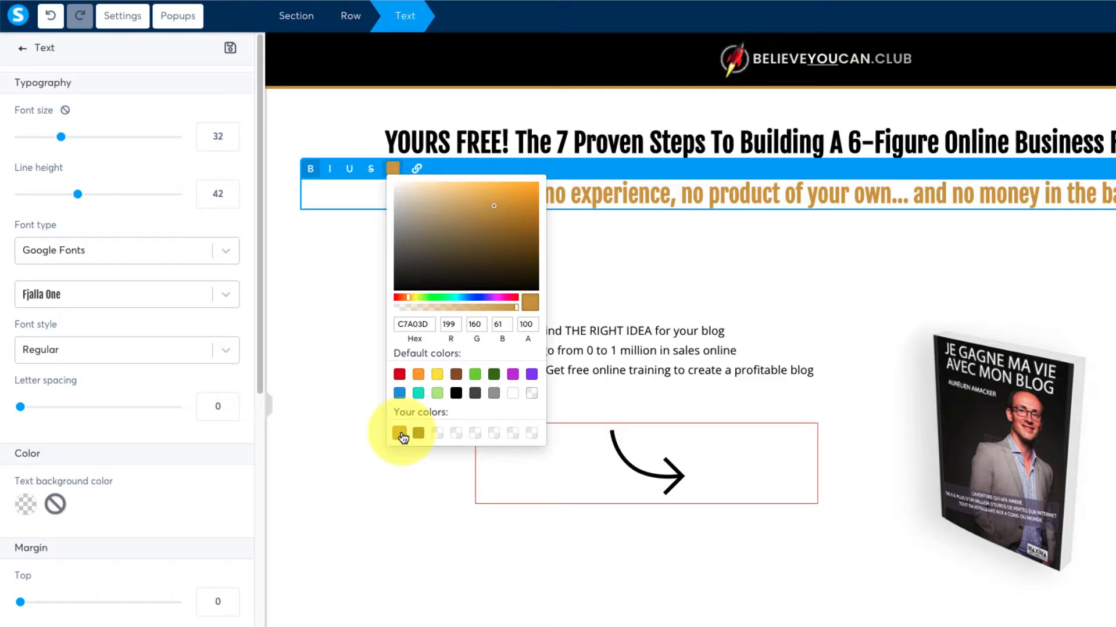
{"action": "left_click", "coordinate": [400, 435]}
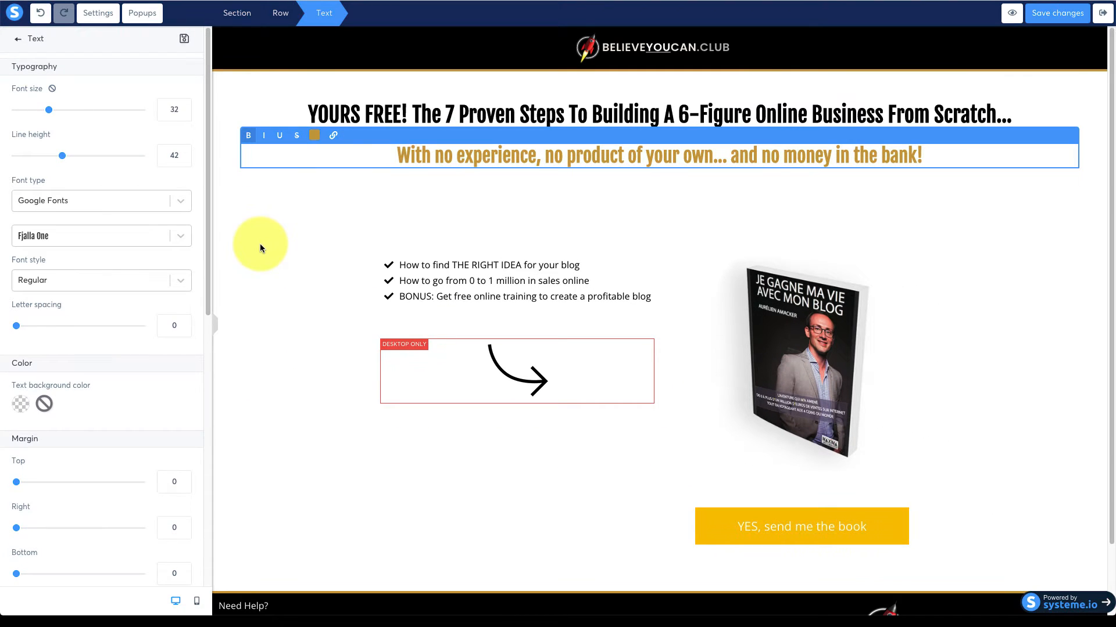
- Adjust the headline section's spacing to close the gap above the subheadline
{"action": "left_click", "coordinate": [237, 12]}
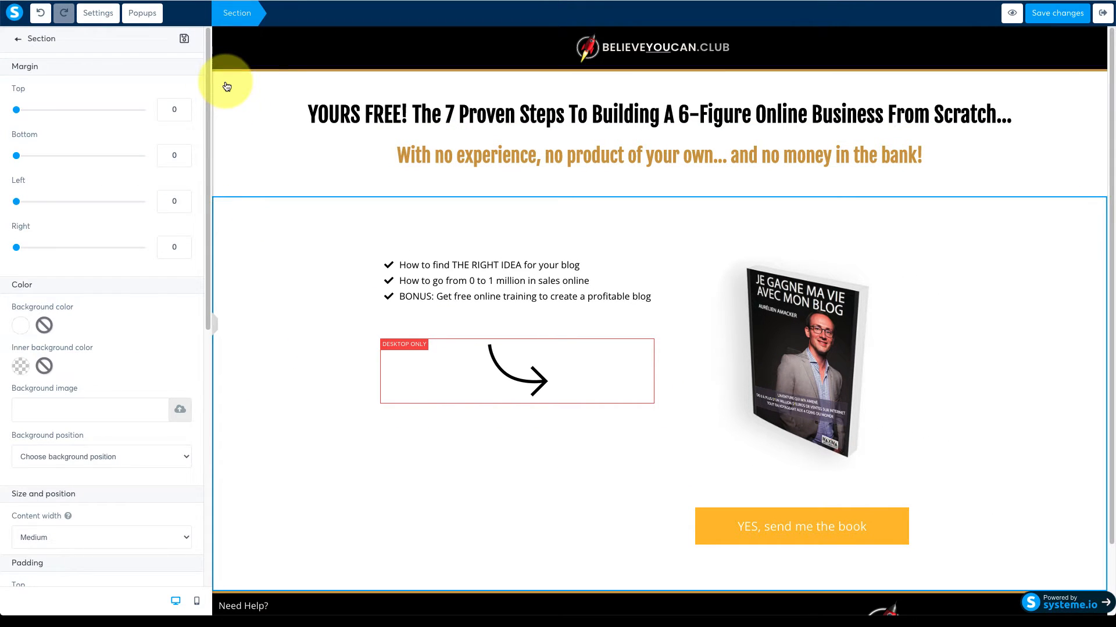
{"action": "left_click", "coordinate": [228, 82]}
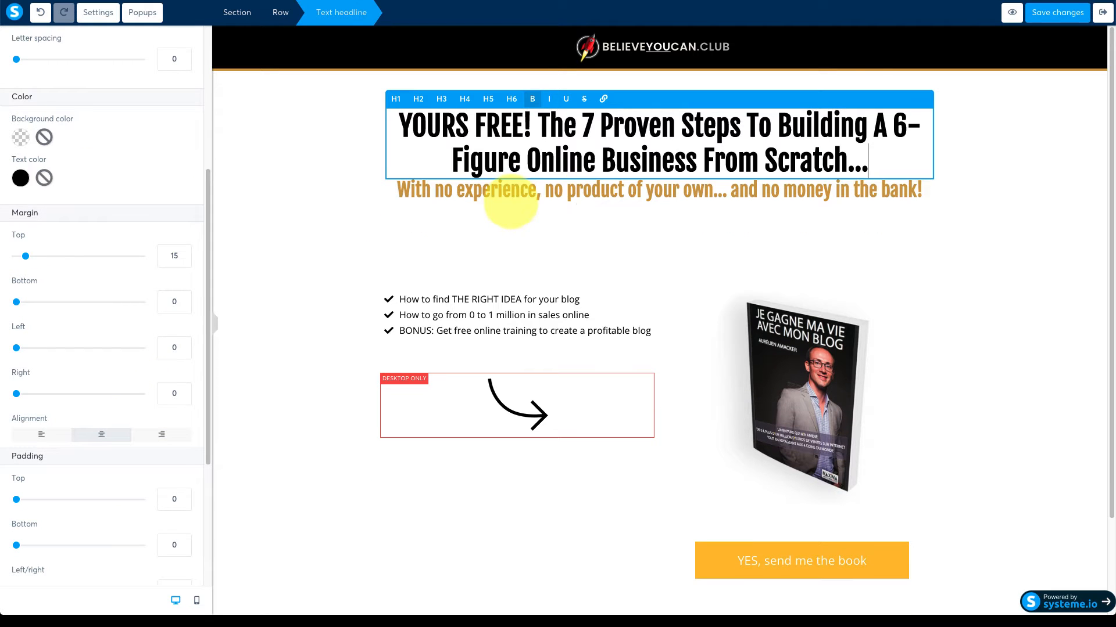
{"action": "left_click_drag", "start_coordinate": [15, 302], "coordinate": [40, 302]}
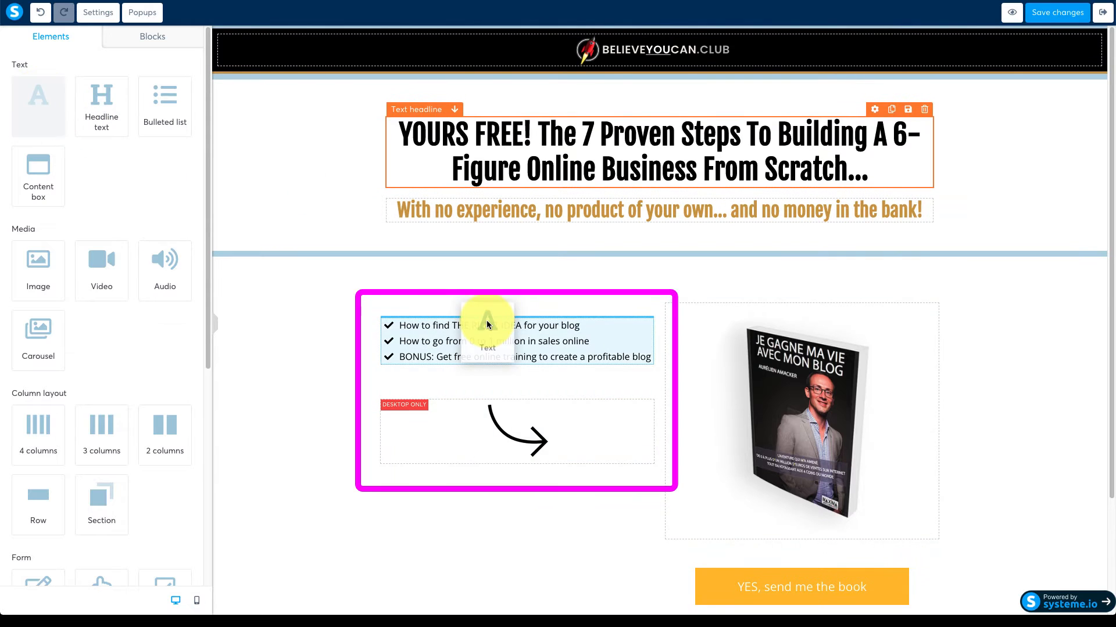
- Add the 'Do you want to...' lead-in and replace the bullets with five about quitting the 9 to 5
{"action": "left_click", "coordinate": [516, 340]}
{"action": "type", "text": "Do you want to..."}
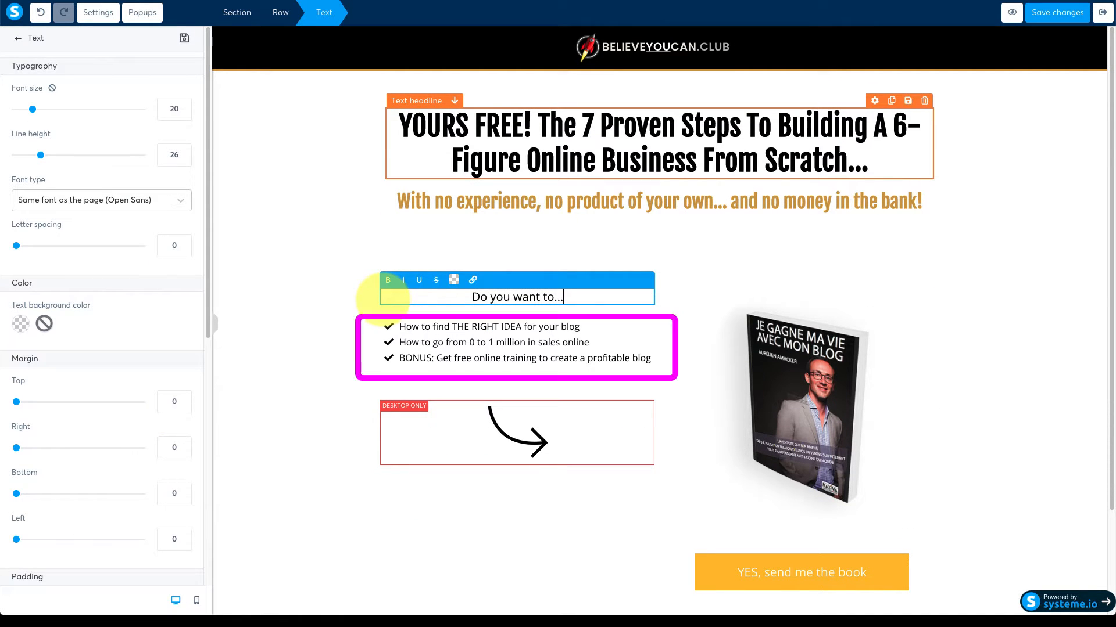
{"action": "left_click", "coordinate": [490, 342]}
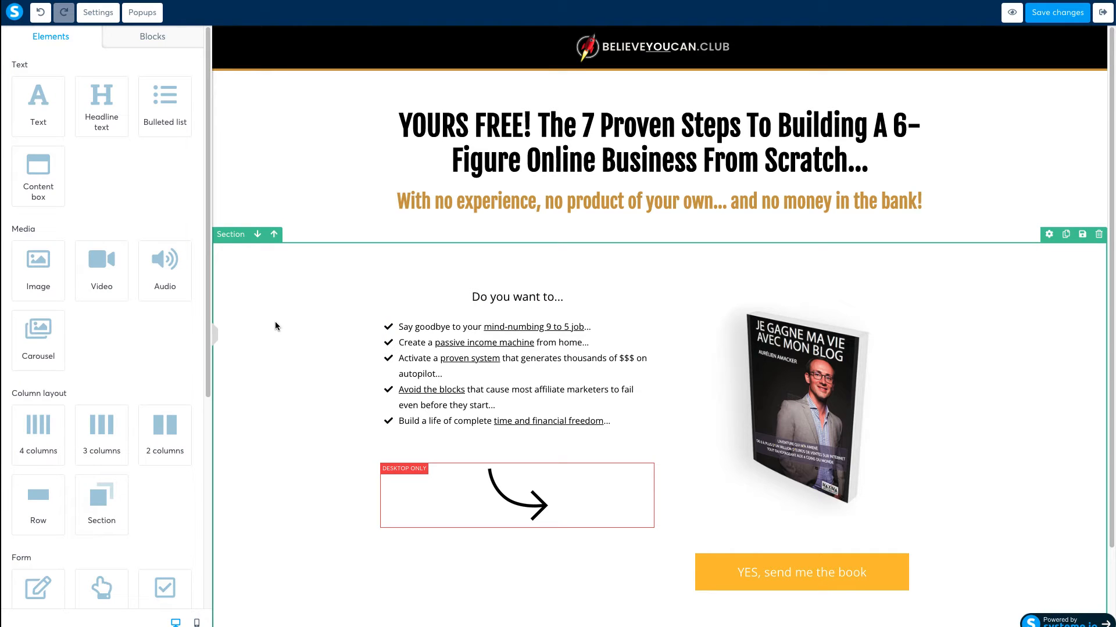
{"action": "left_click", "coordinate": [1048, 233]}
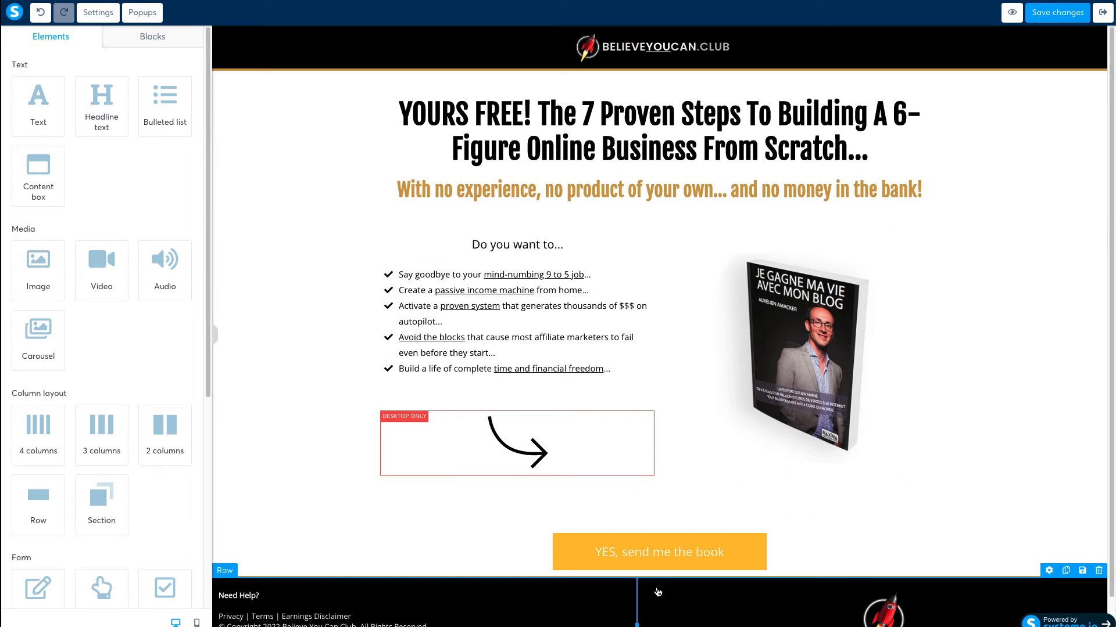
- Swap in the '7 Steps to Super Affiliate Freedom' cover and add an author bio text block beneath it
{"action": "left_click", "coordinate": [517, 443]}
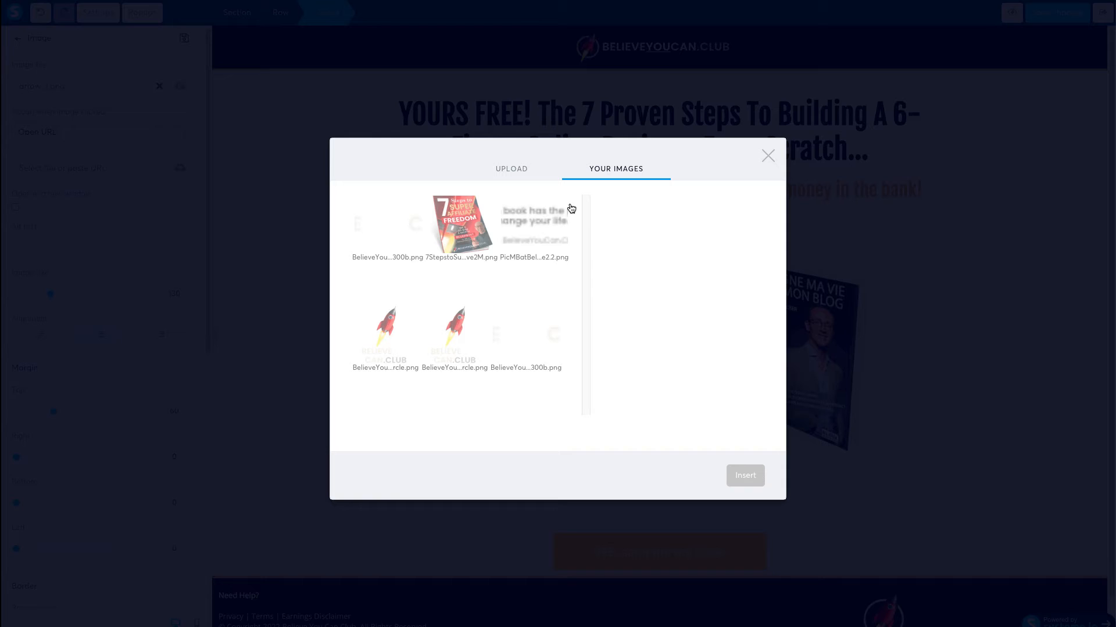
{"action": "left_click", "coordinate": [744, 475]}
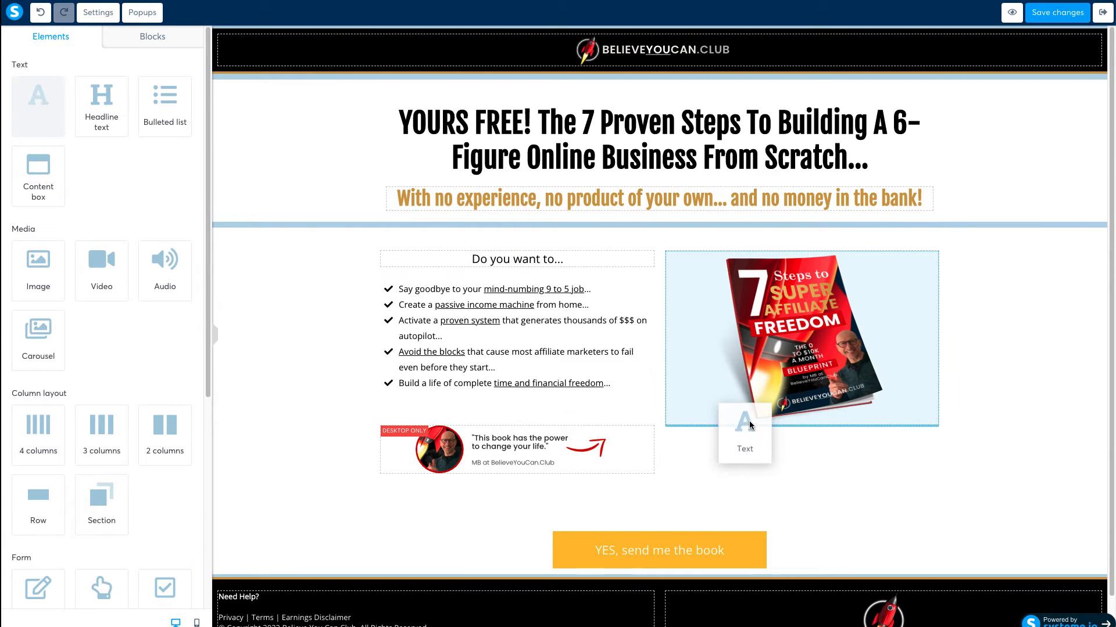
{"action": "left_click", "coordinate": [744, 433]}
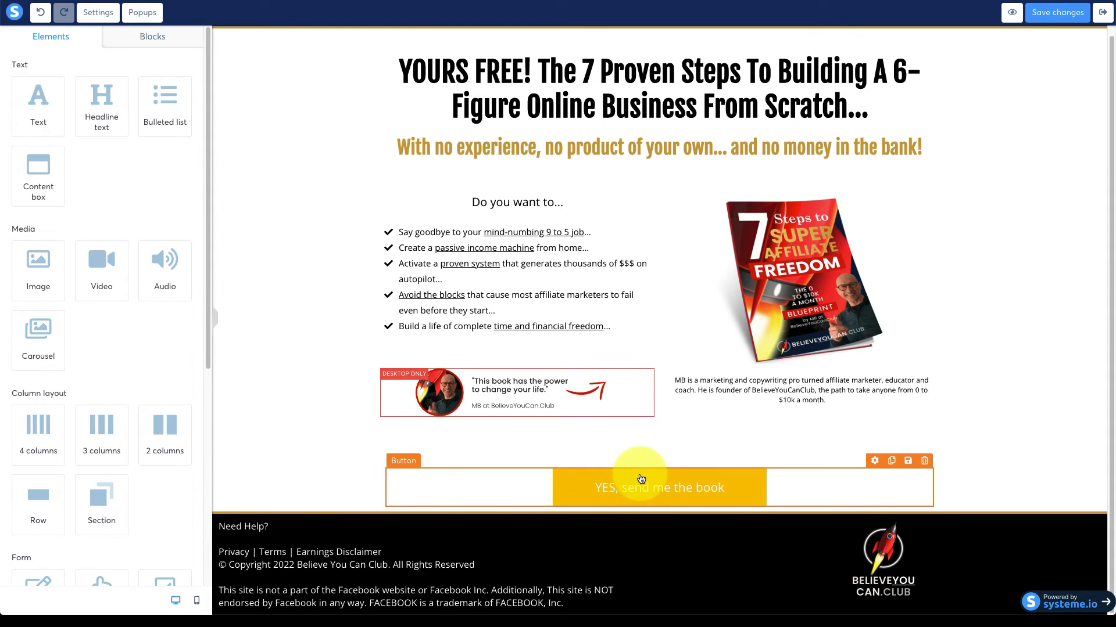
- Relabel the button 'DOWNLOAD YOUR FREE EBOOK NOW' in Google Fonts Open Sans with a chosen weight
{"action": "left_click", "coordinate": [658, 487]}
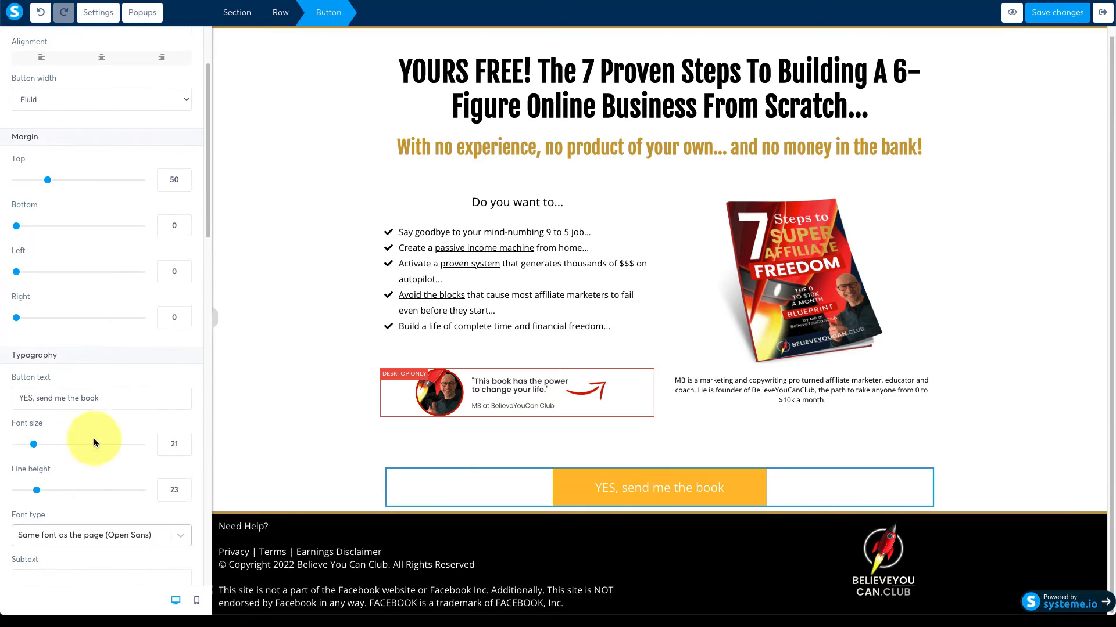
{"action": "left_click_drag", "start_coordinate": [50, 179], "coordinate": [32, 237]}
{"action": "type", "text": "DOWNLOAD YOUR FREE EBOOK NOW"}
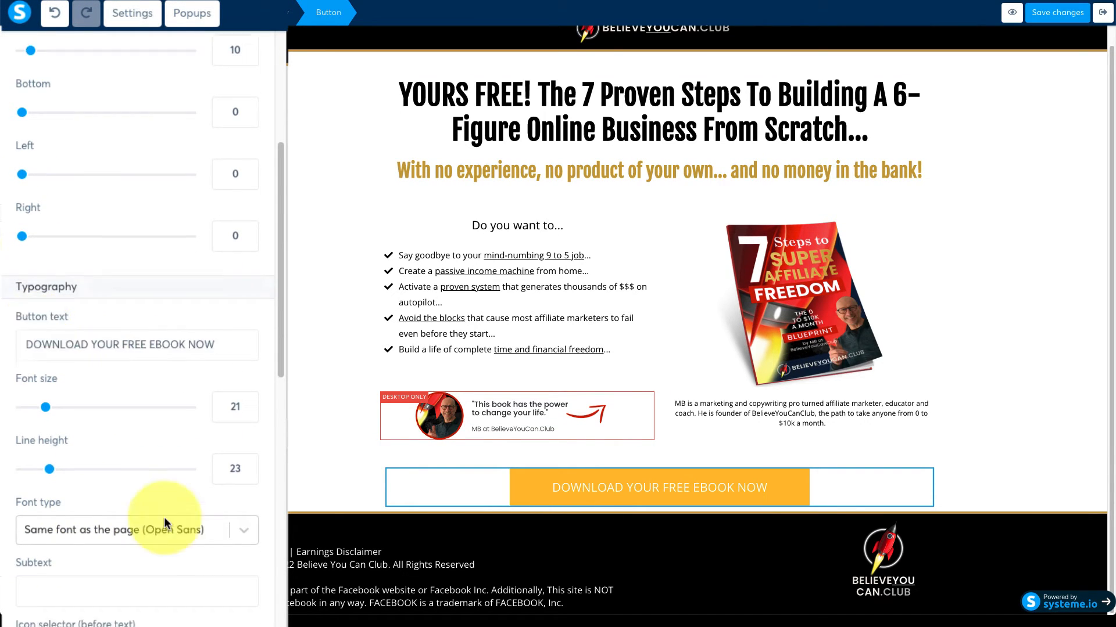
{"action": "left_click", "coordinate": [242, 462]}
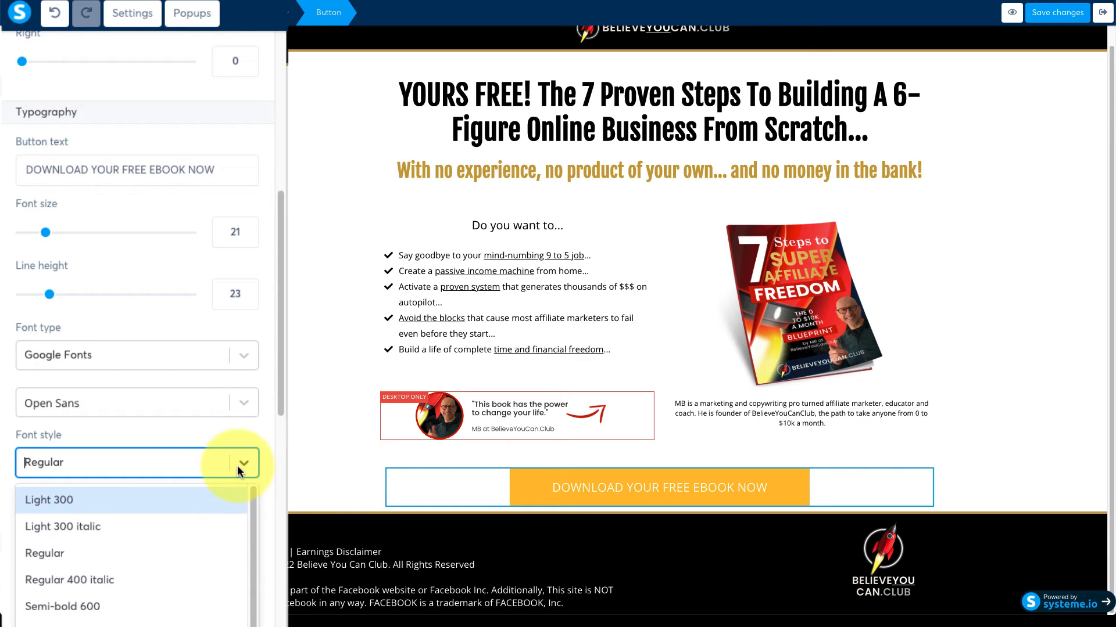
{"action": "left_click", "coordinate": [63, 607]}
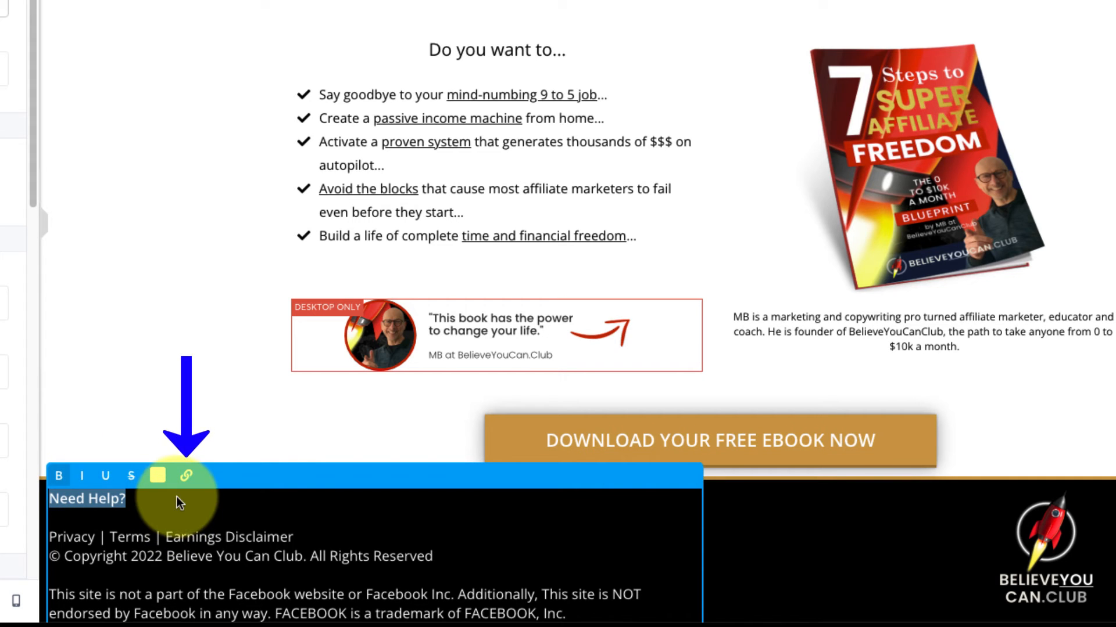
- Link the footer's 'Need Help?' and 'Privacy' items
{"action": "left_click", "coordinate": [186, 476]}
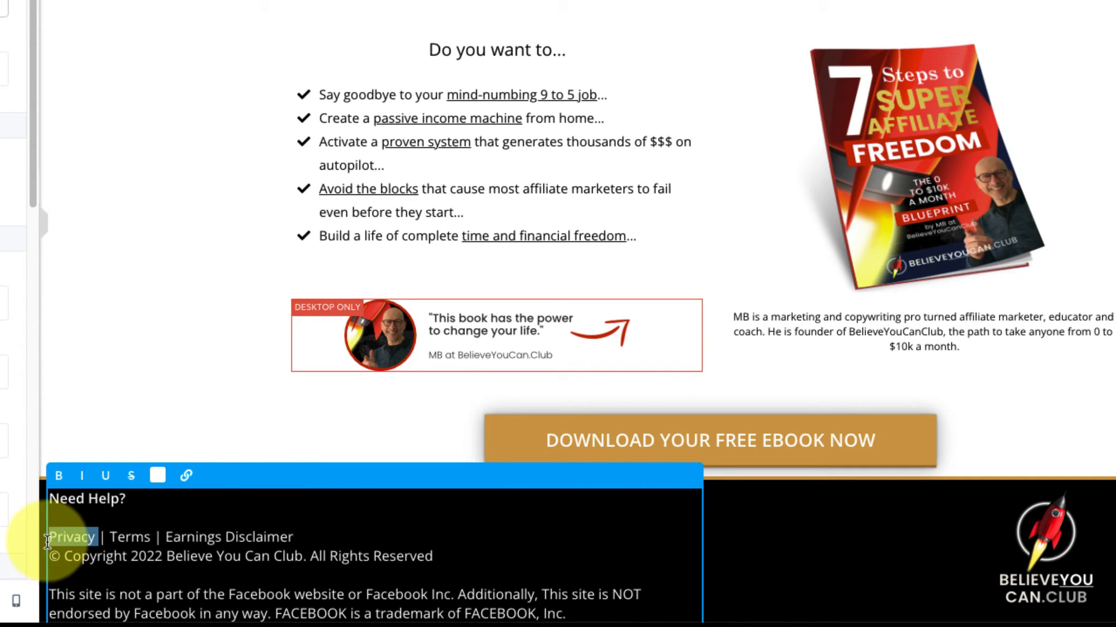
{"action": "left_click", "coordinate": [186, 475]}
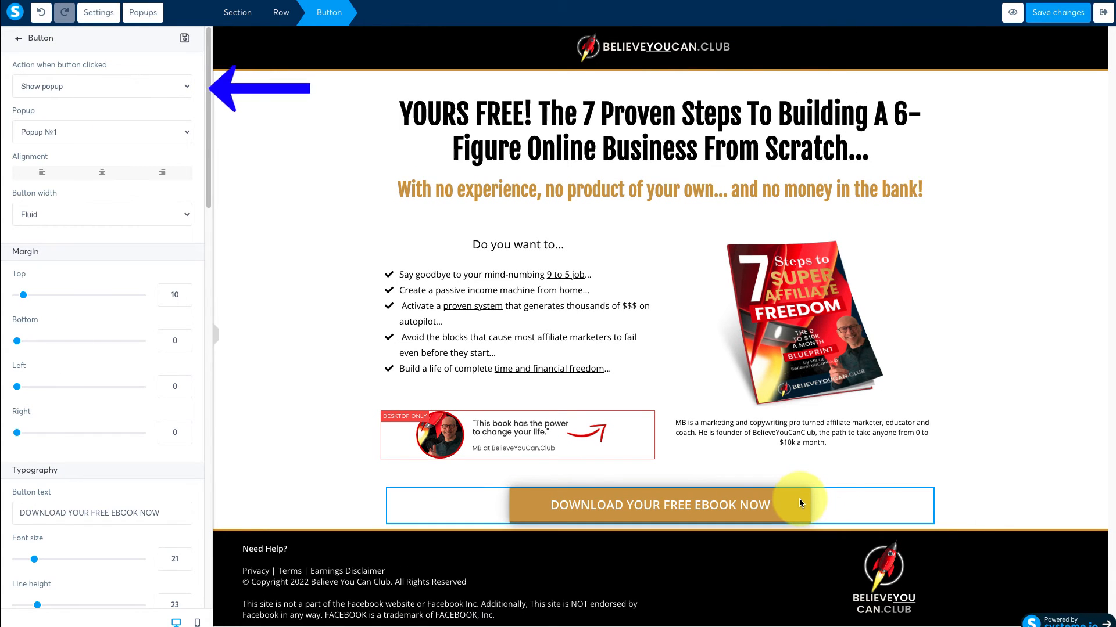
- Have the download button show Popup №1 and bring that popup up for editing
{"action": "left_click", "coordinate": [102, 86]}
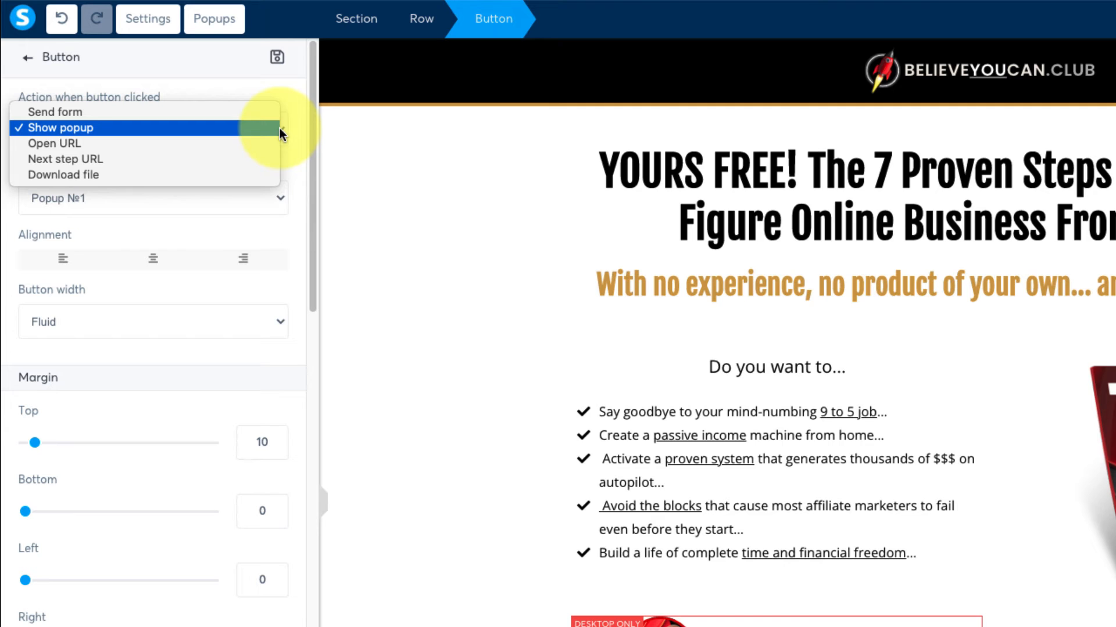
{"action": "left_click", "coordinate": [59, 128]}
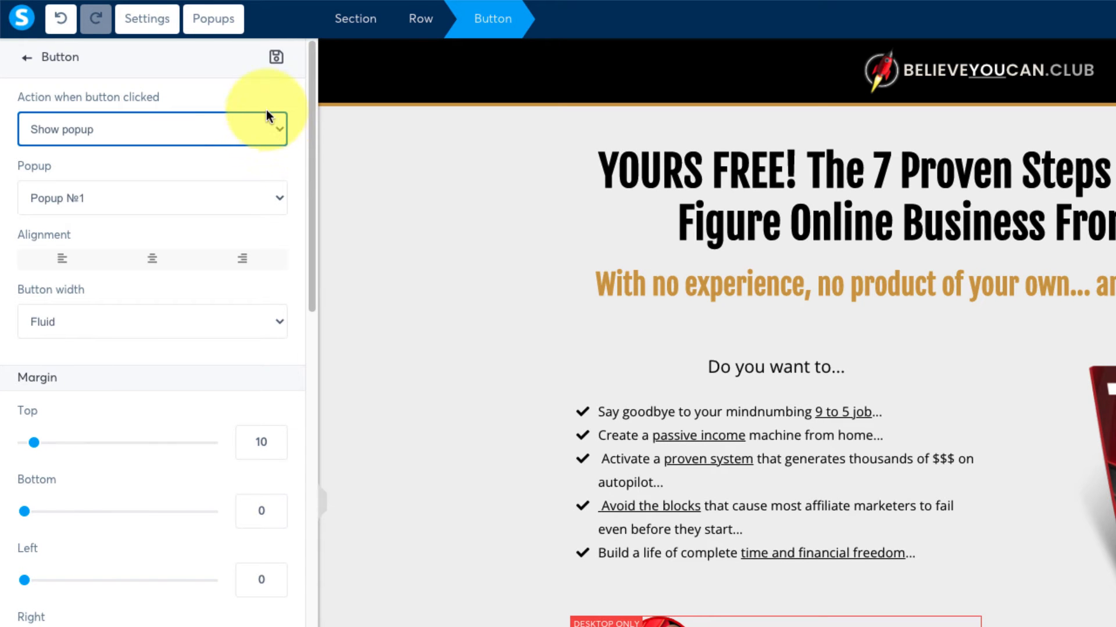
{"action": "left_click", "coordinate": [213, 19]}
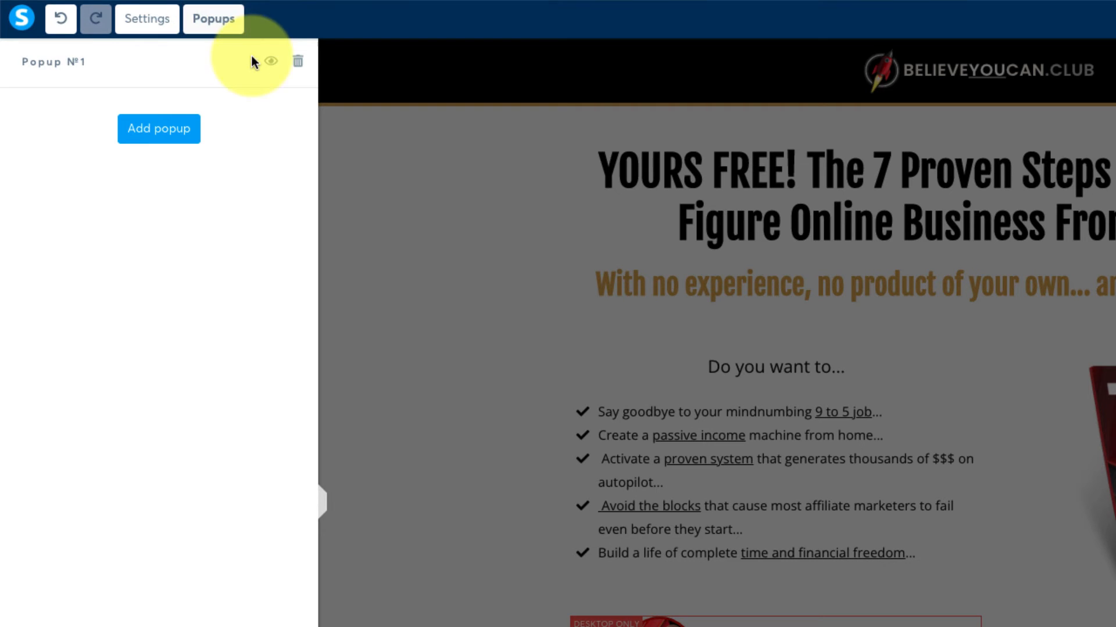
{"action": "left_click", "coordinate": [271, 62]}
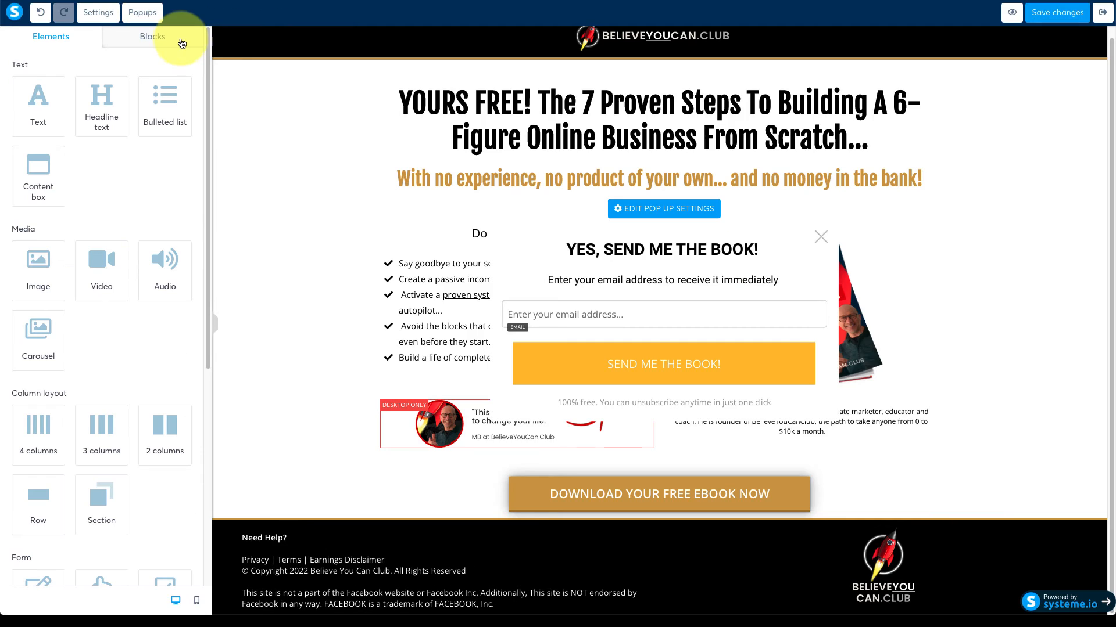
- Remove the popup's unsubscribe disclaimer line and confirm the deletion
{"action": "left_click", "coordinate": [628, 236]}
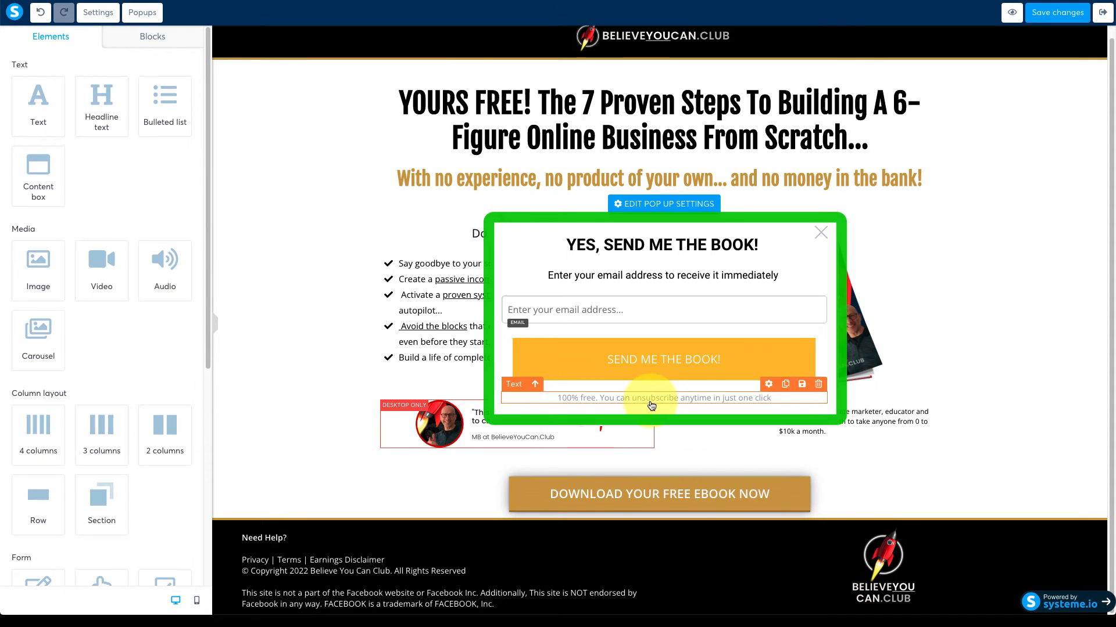
{"action": "left_click", "coordinate": [818, 384]}
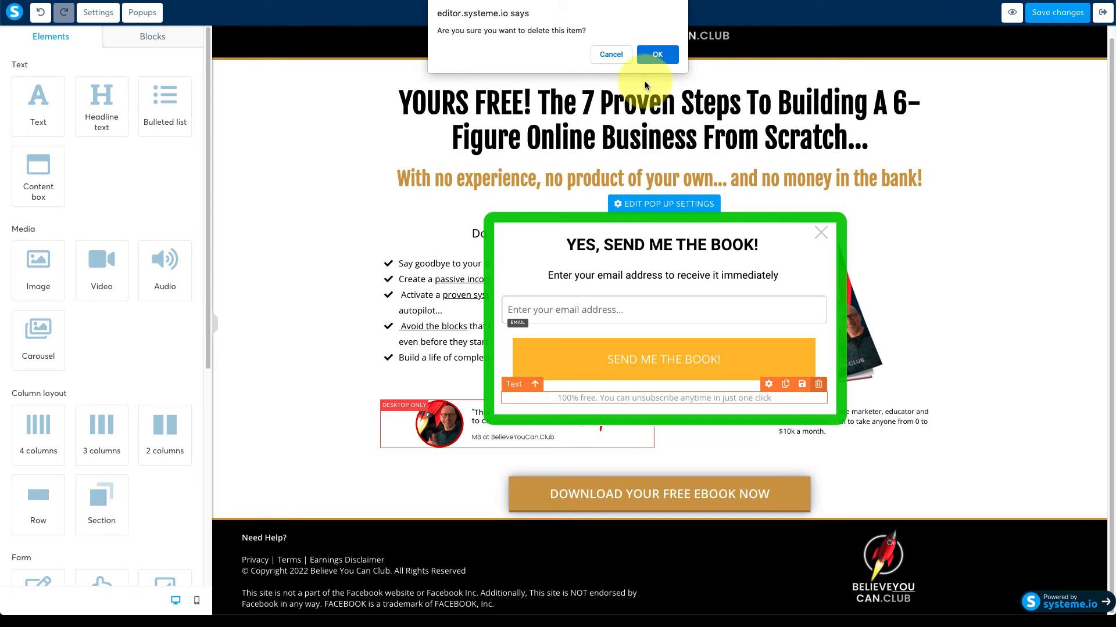
{"action": "left_click", "coordinate": [655, 55]}
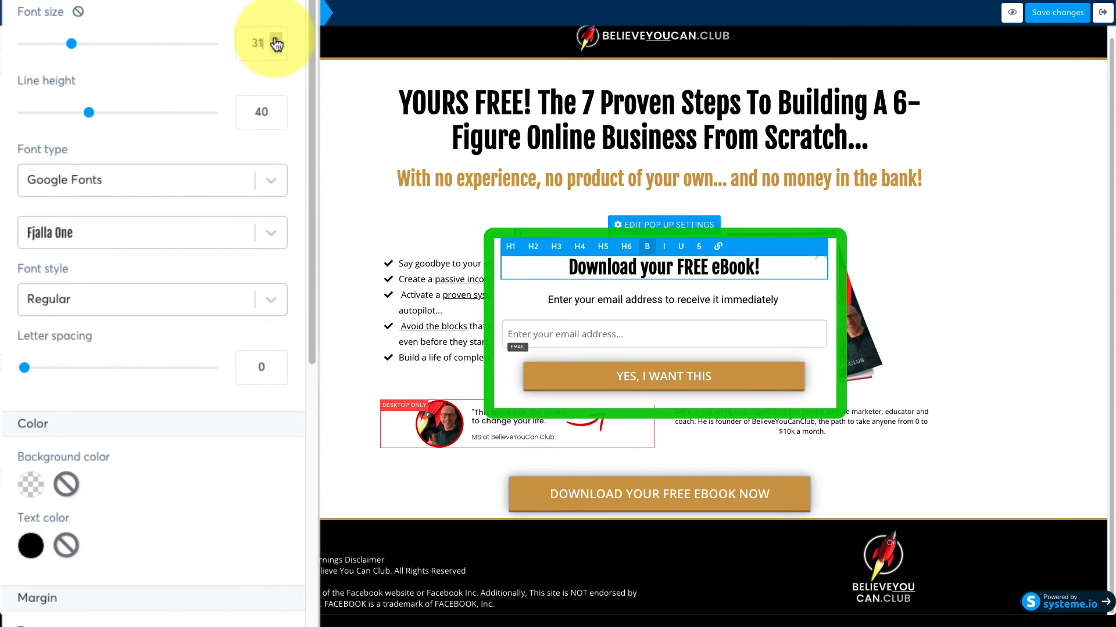
- Resize the popup headline to 31, add a First name field and insert the ebook cover image
{"action": "left_click", "coordinate": [662, 299]}
{"action": "type", "text": "Enter your name and email for instant access."}
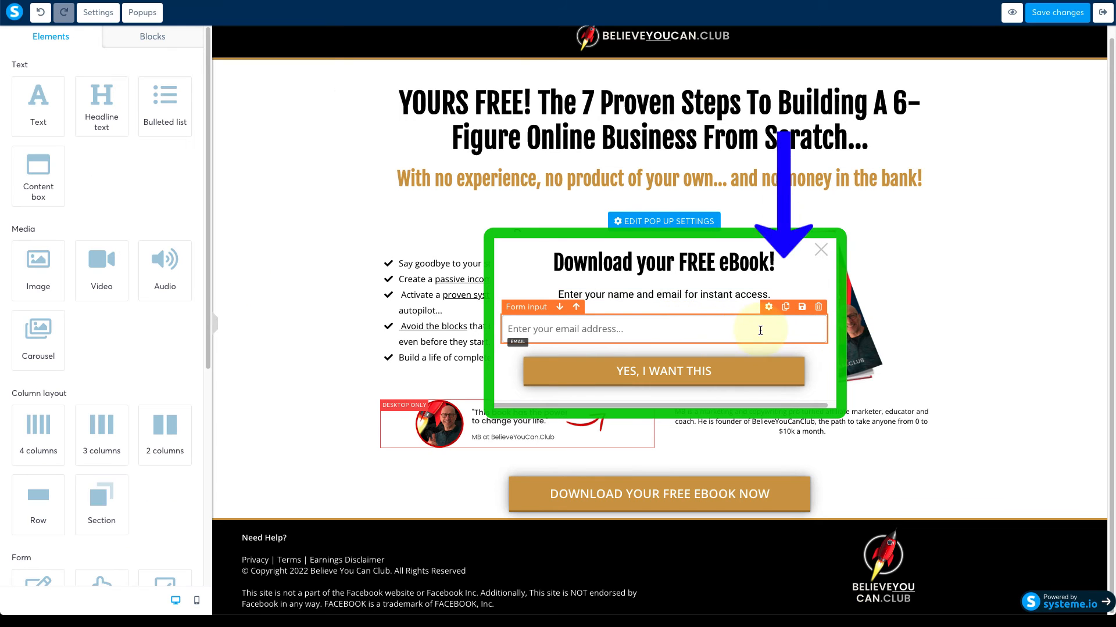
{"action": "left_click", "coordinate": [784, 307]}
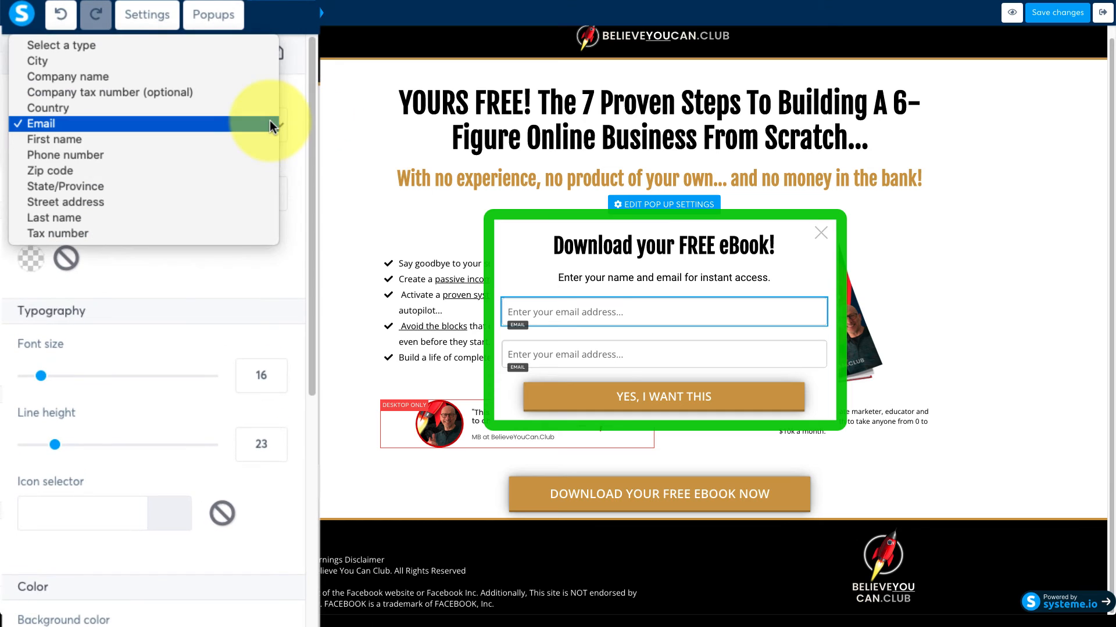
{"action": "left_click", "coordinate": [55, 139]}
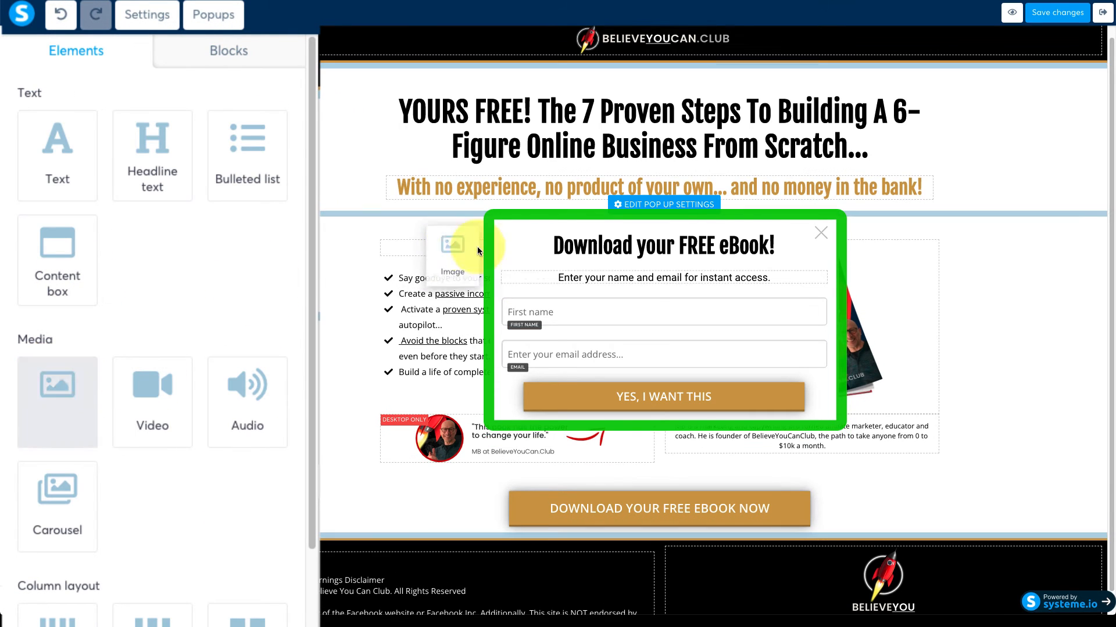
{"action": "left_click", "coordinate": [452, 244]}
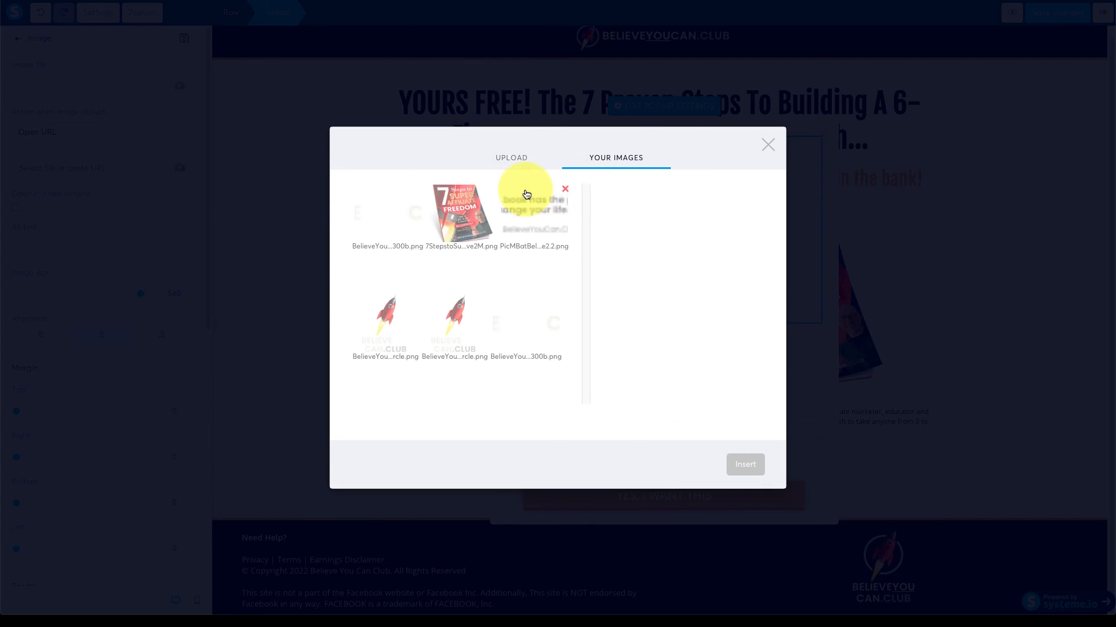
{"action": "left_click", "coordinate": [767, 144]}
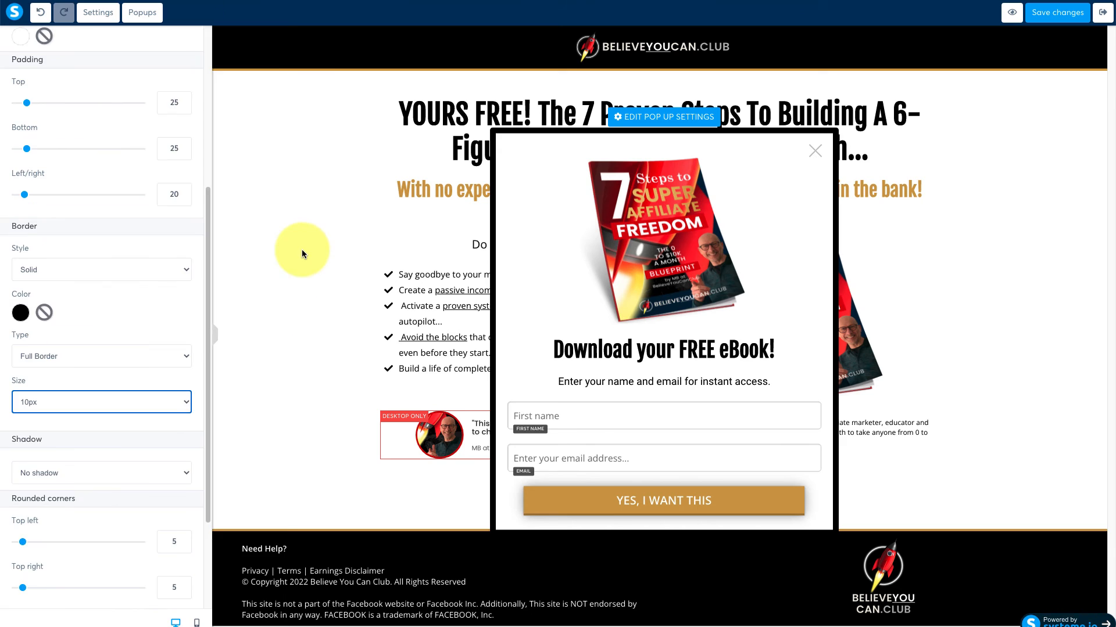
- Preview the finished page live and test its download button
{"action": "left_click", "coordinate": [816, 150]}
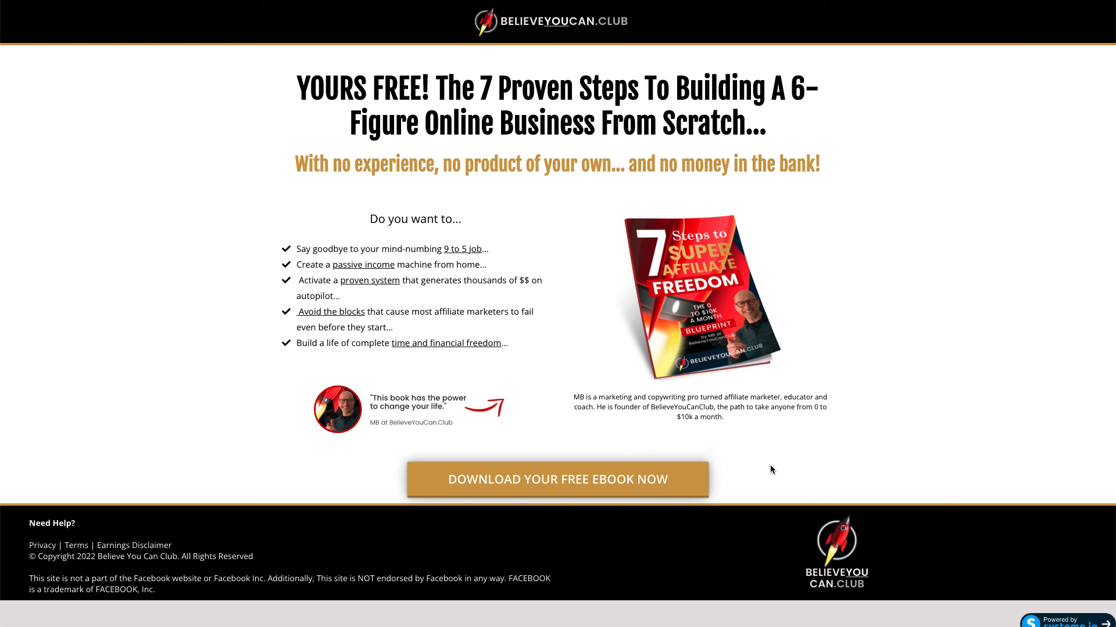
{"action": "left_click", "coordinate": [556, 478]}
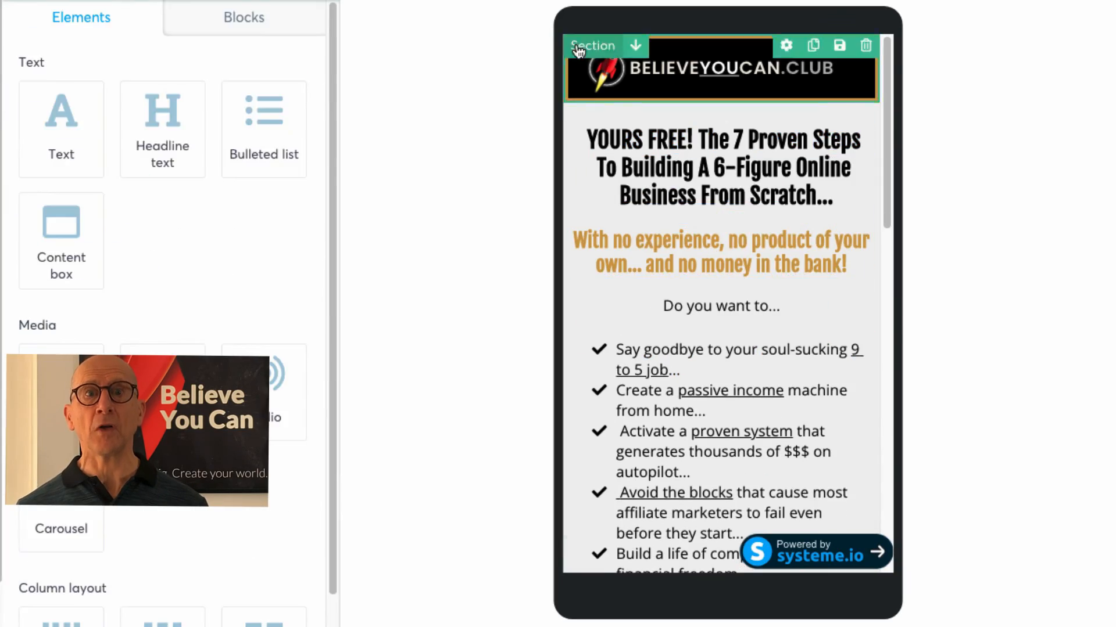
{"action": "scroll", "scroll_direction": "down", "scroll_amount": 3}
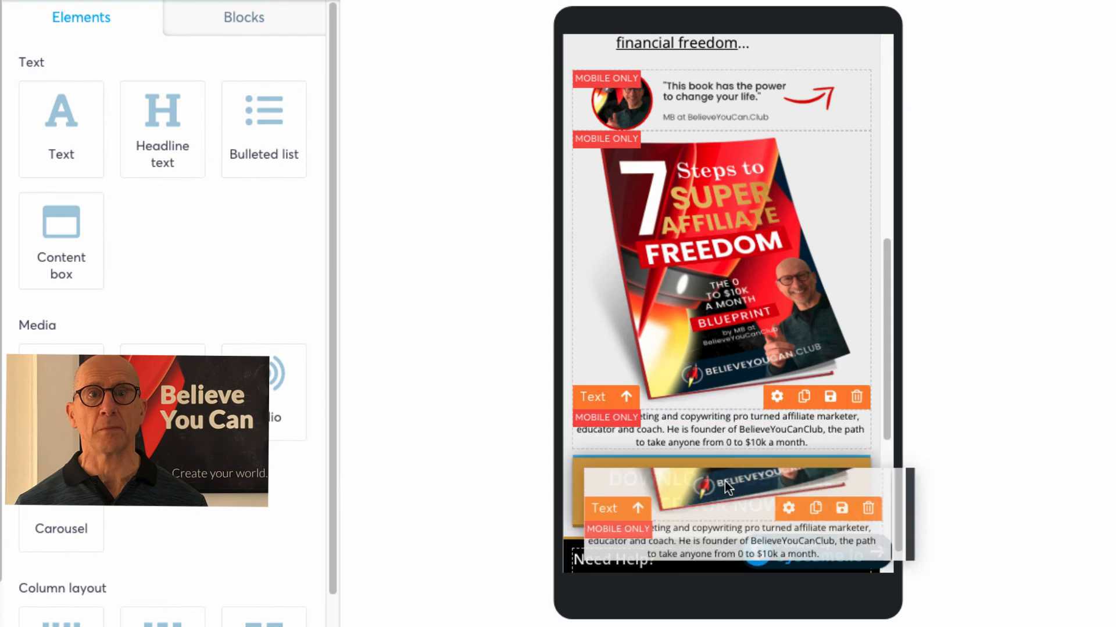